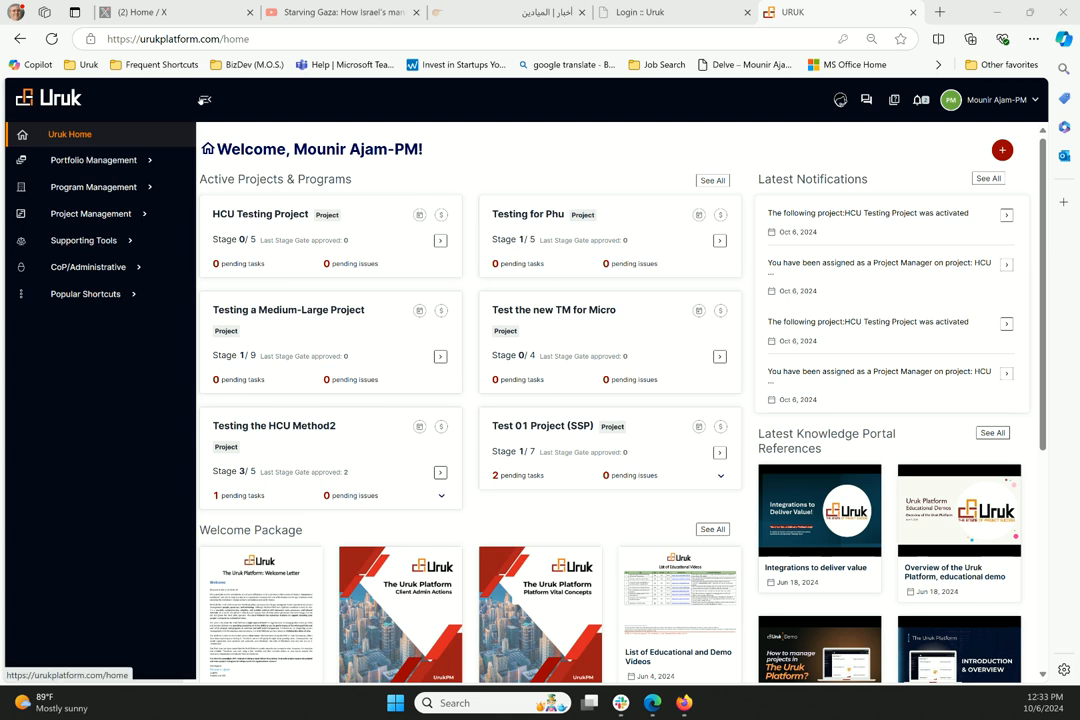
# Open Supporting Tools and expand the Support group to reveal Tasks Management.
pyautogui.click(205, 99)
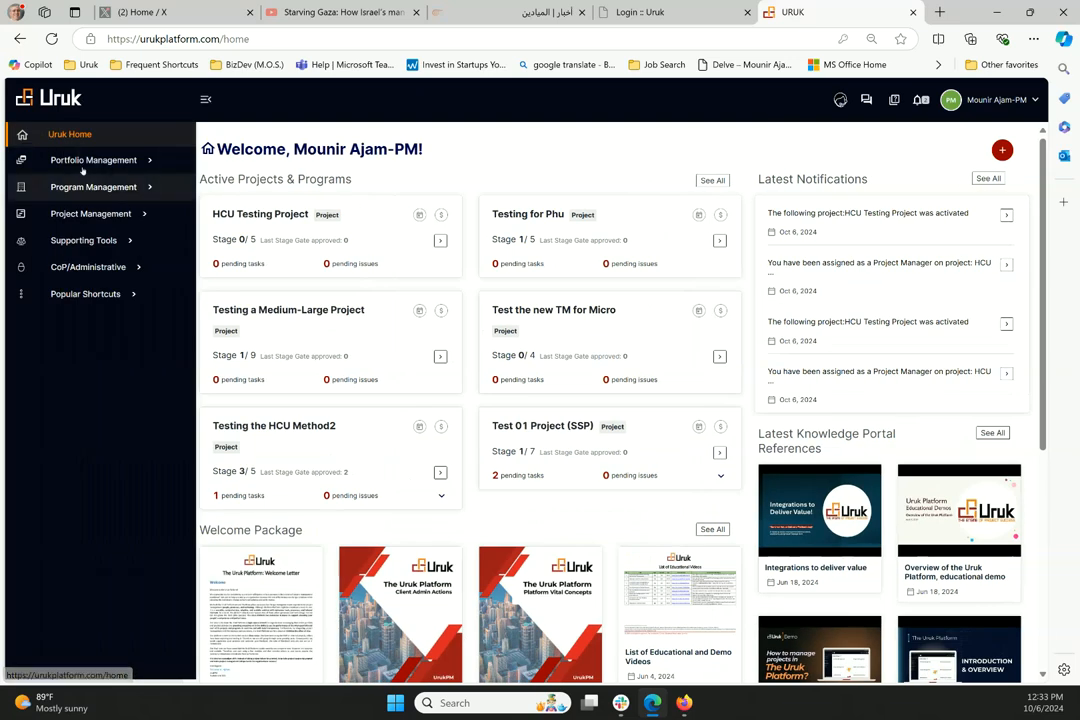
pyautogui.moveTo(90, 213)
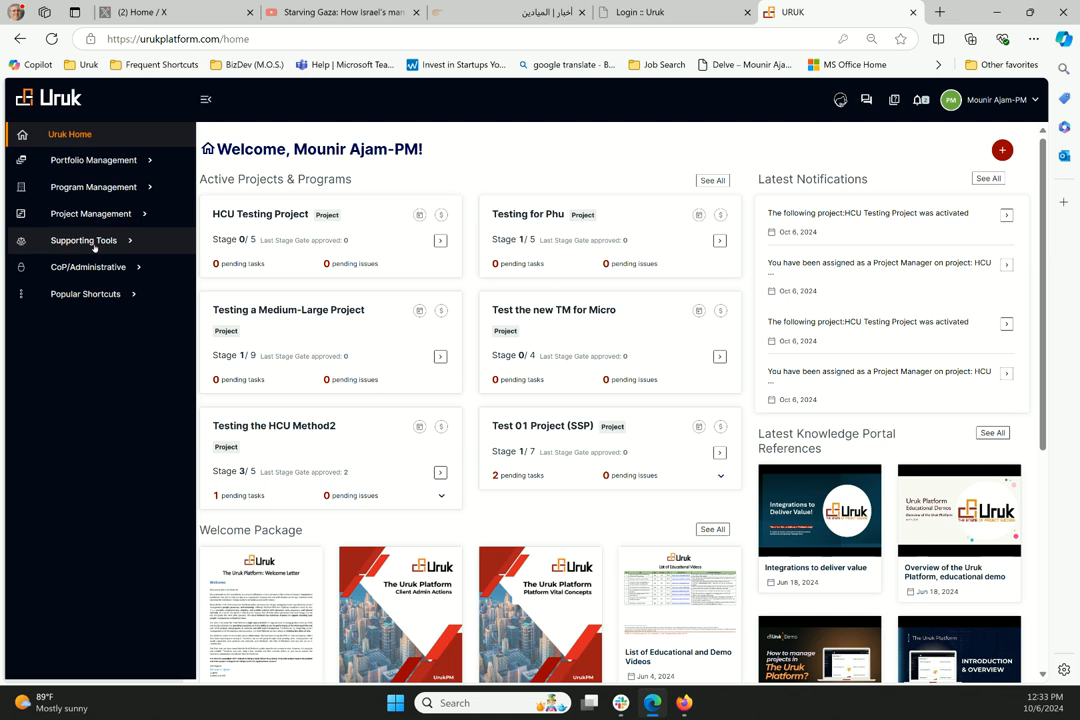
pyautogui.click(83, 240)
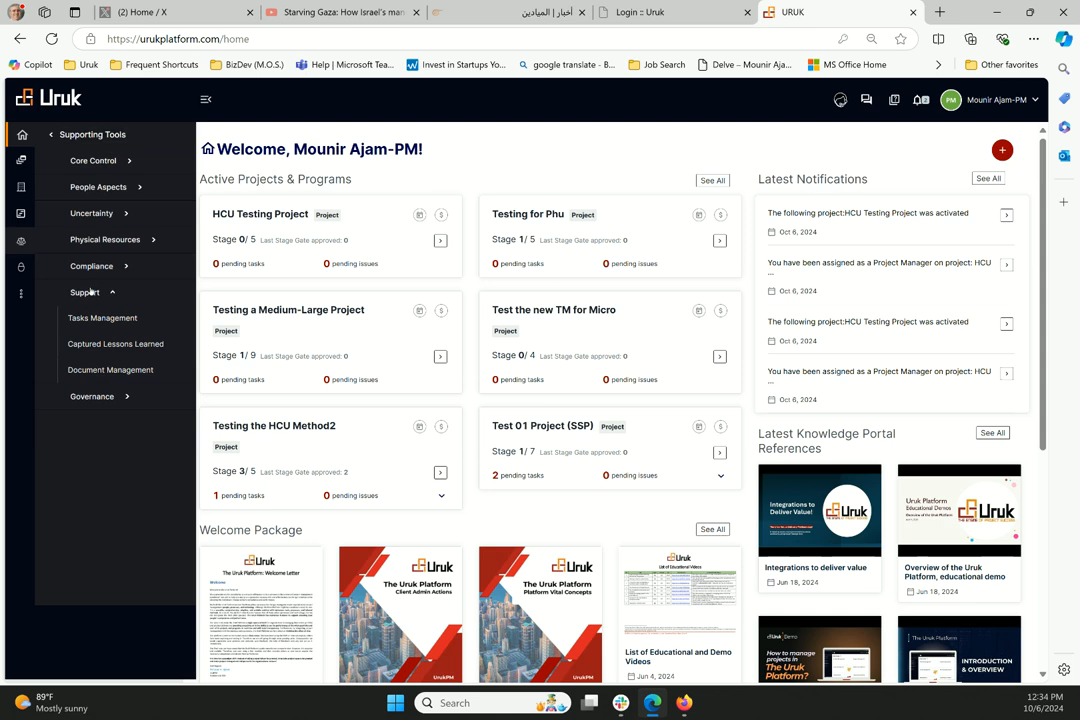
pyautogui.click(85, 292)
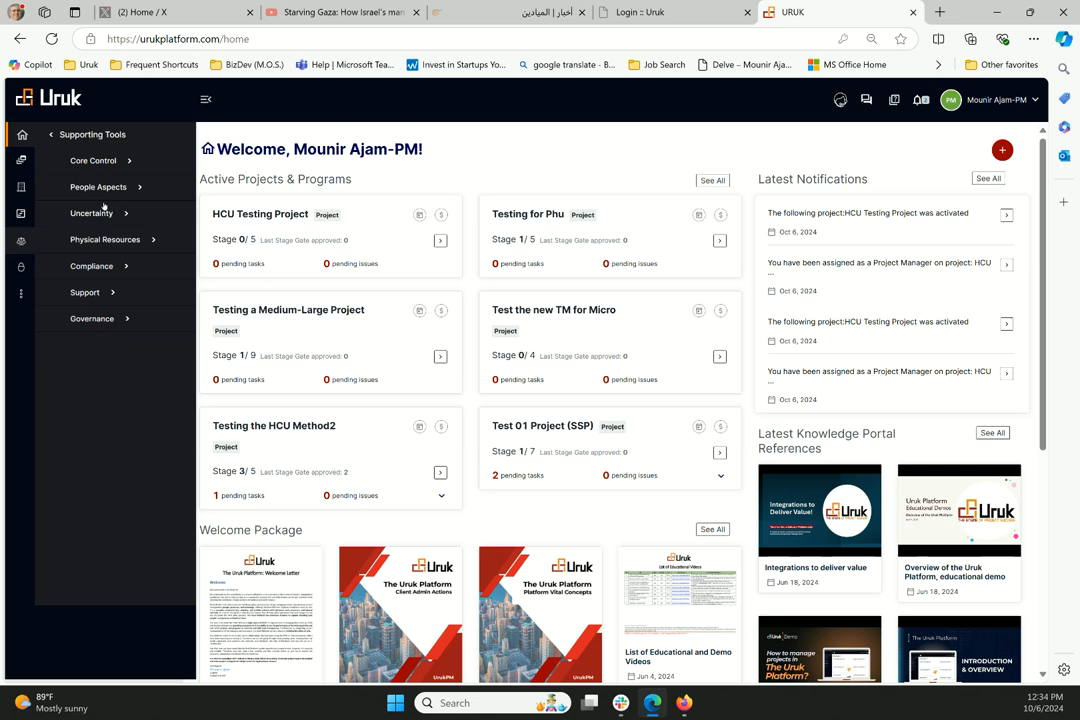
pyautogui.moveTo(58, 283)
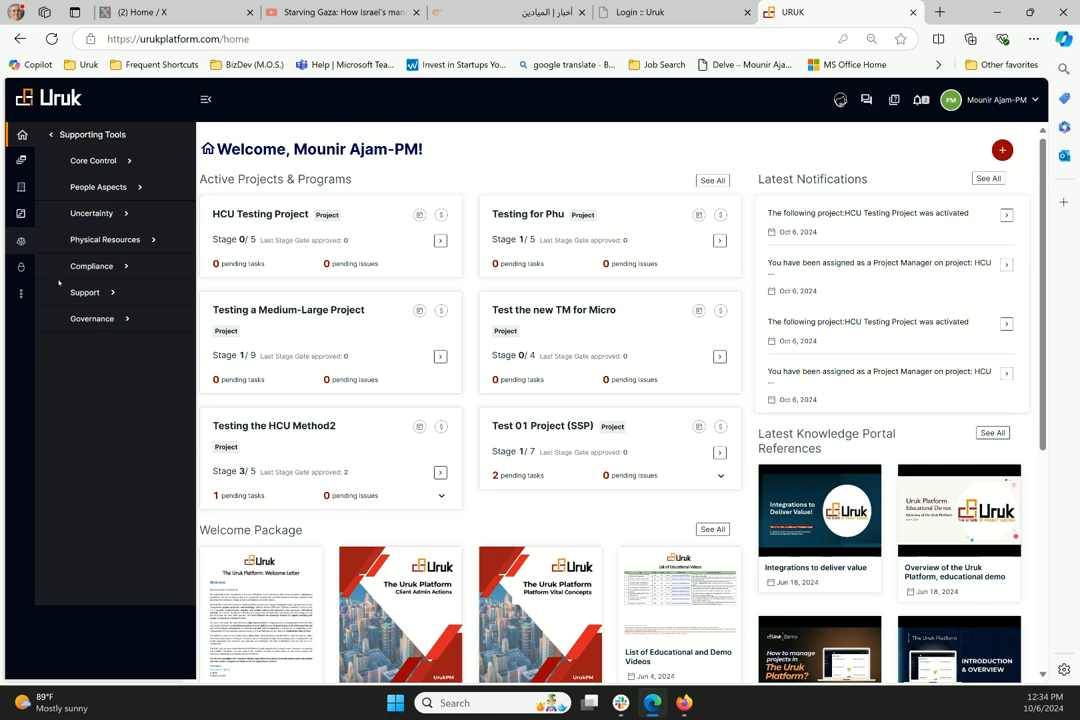
pyautogui.click(85, 292)
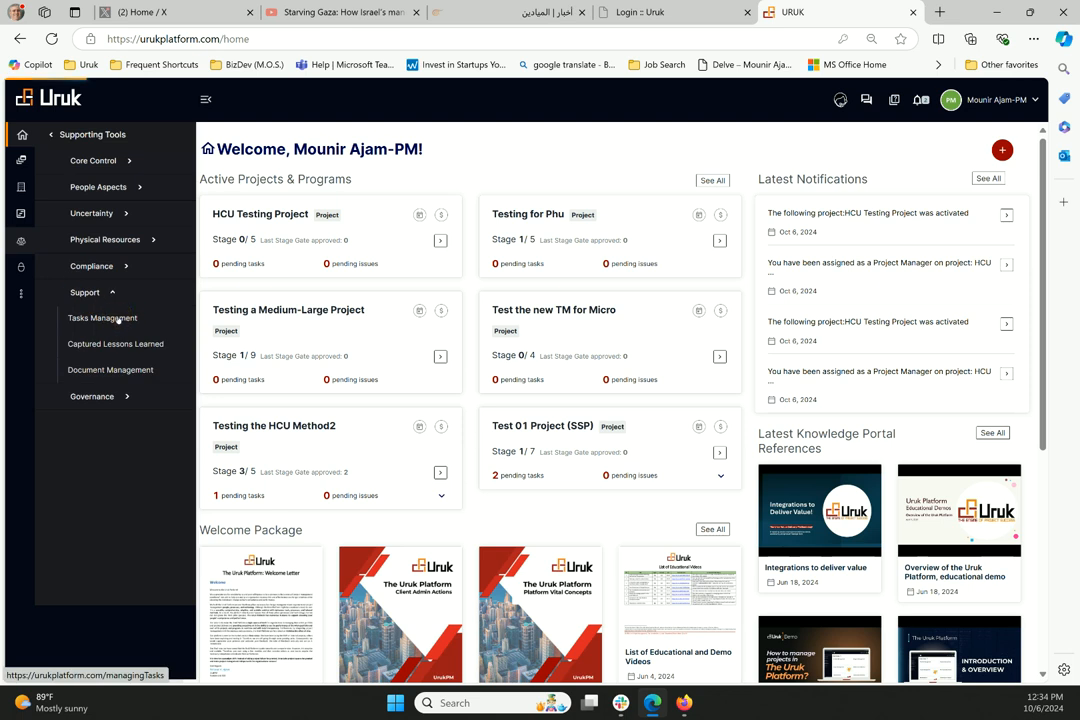
# Open Tasks Management for HCU Testing Project and scroll across the empty task table's columns.
pyautogui.click(102, 317)
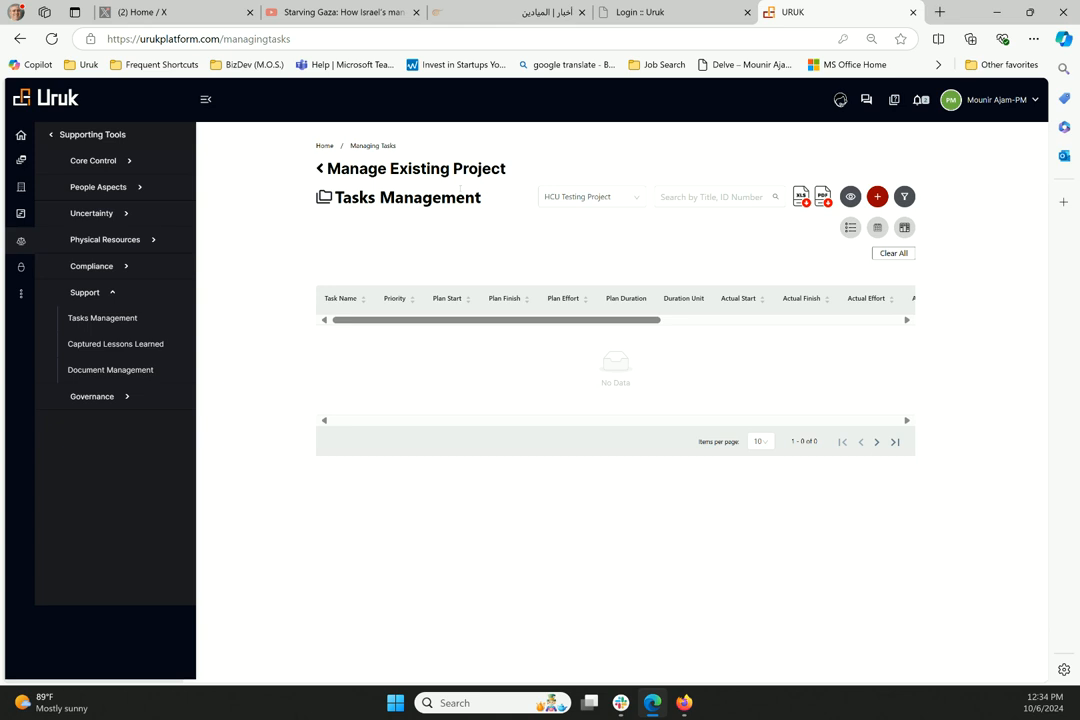
pyautogui.moveTo(472, 366)
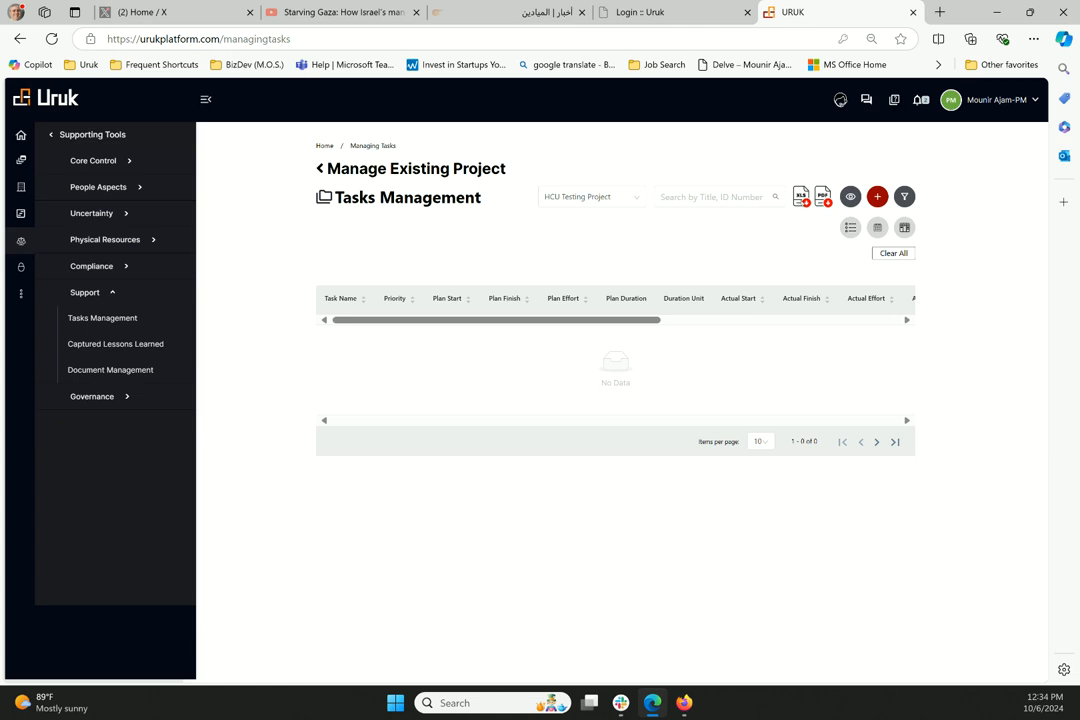
pyautogui.click(851, 196)
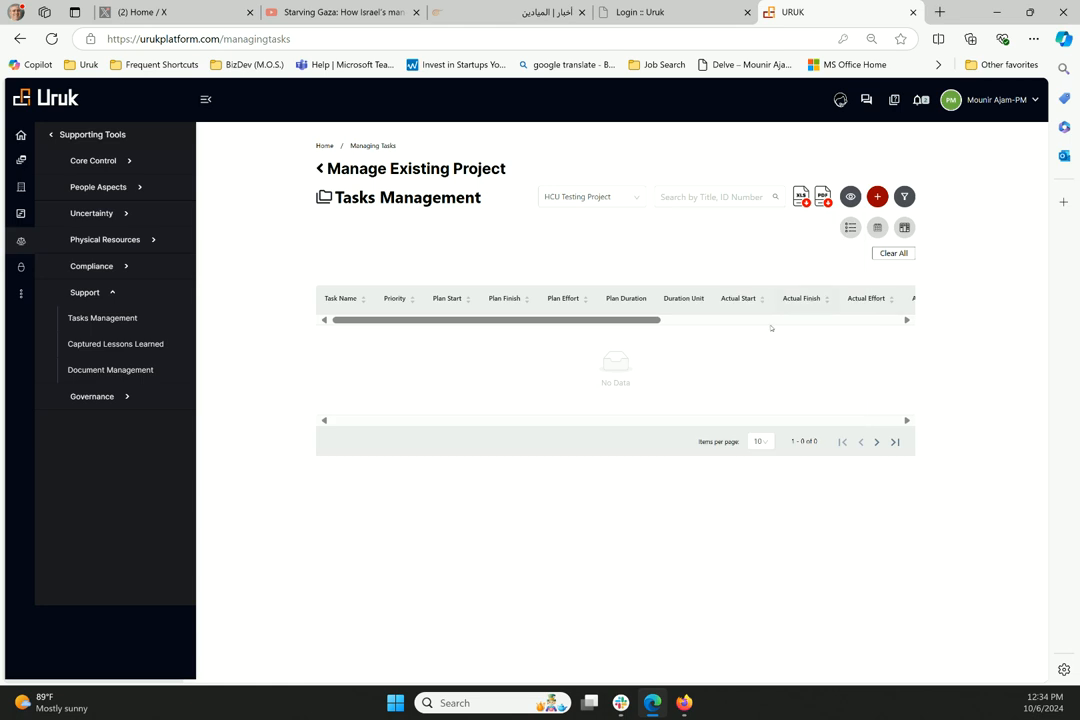
pyautogui.moveTo(340, 328)
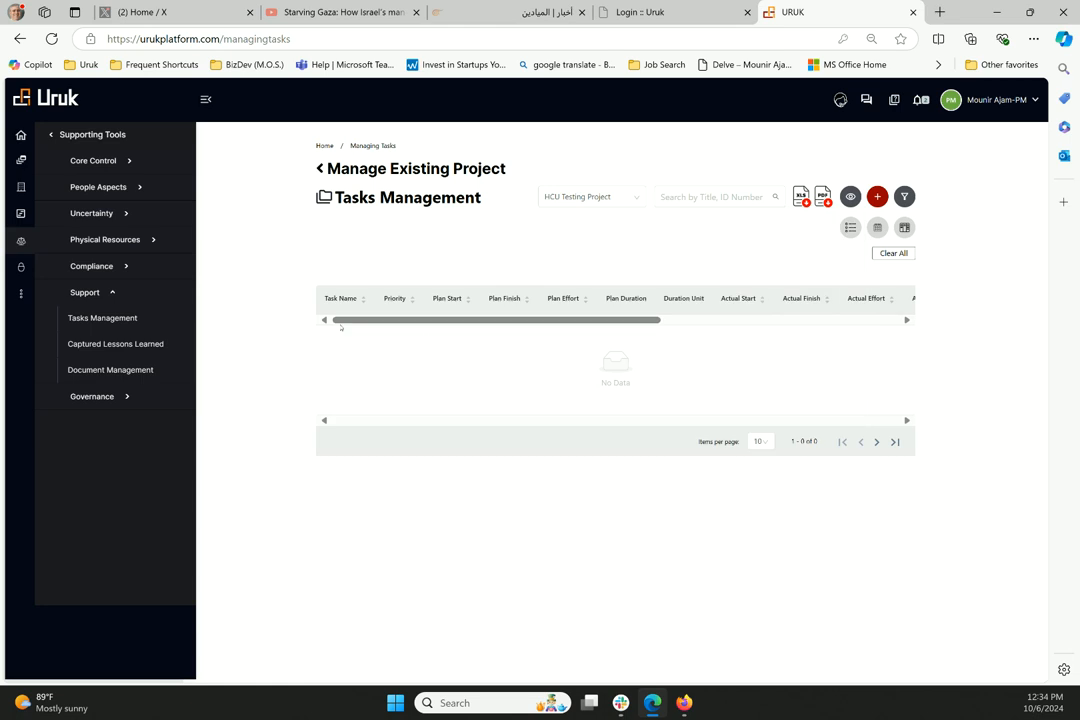
pyautogui.moveTo(498, 343)
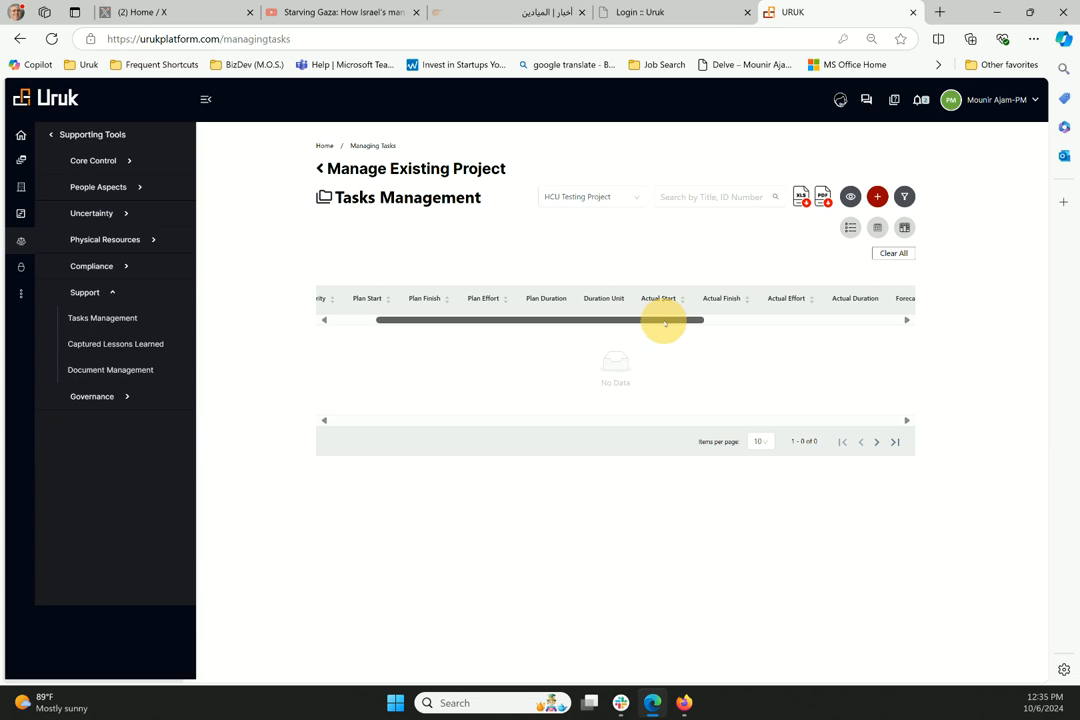
pyautogui.moveTo(665, 320); pyautogui.dragTo(700, 320)
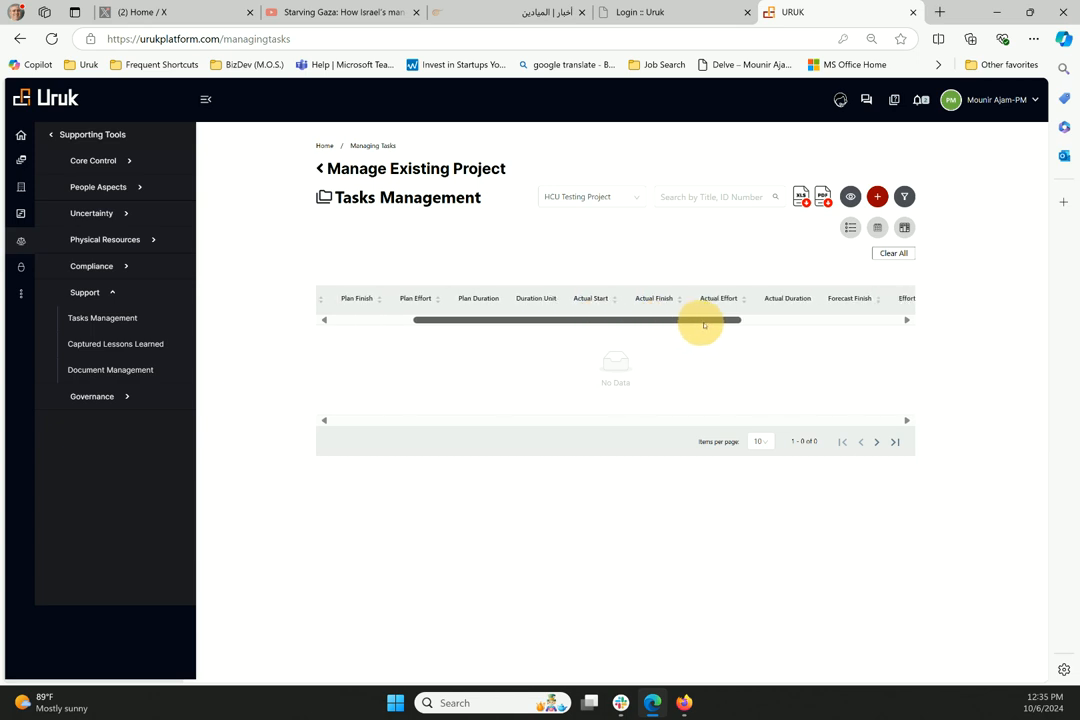
pyautogui.moveTo(700, 320); pyautogui.dragTo(845, 320)
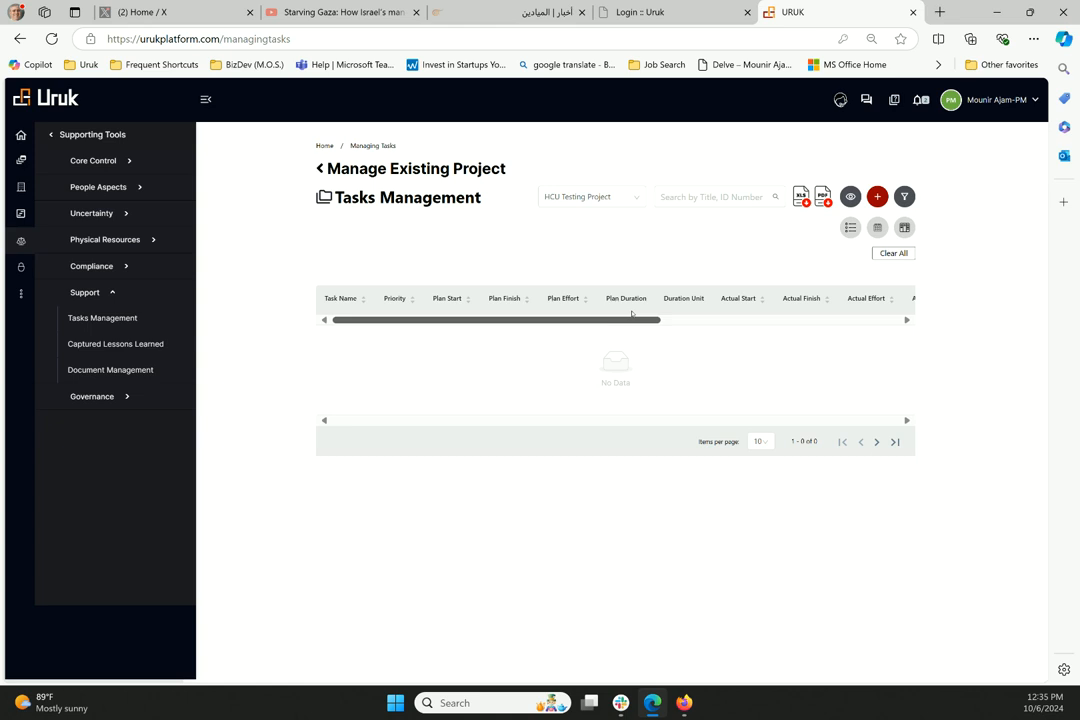
pyautogui.click(849, 227)
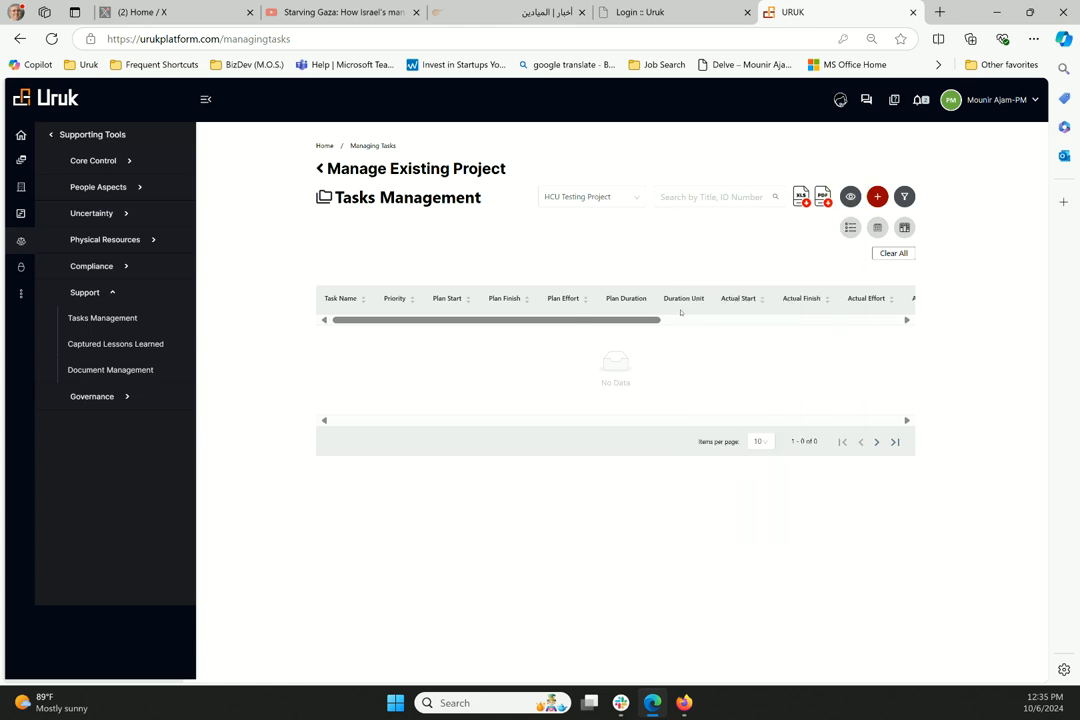
pyautogui.moveTo(648, 372)
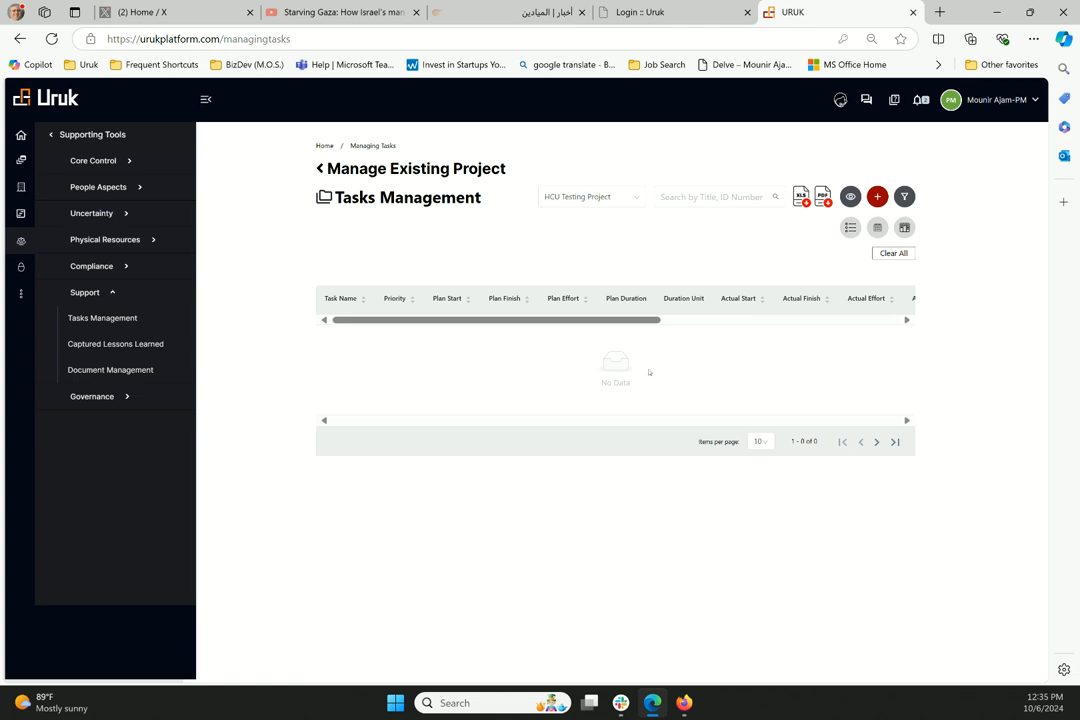
pyautogui.moveTo(631, 394)
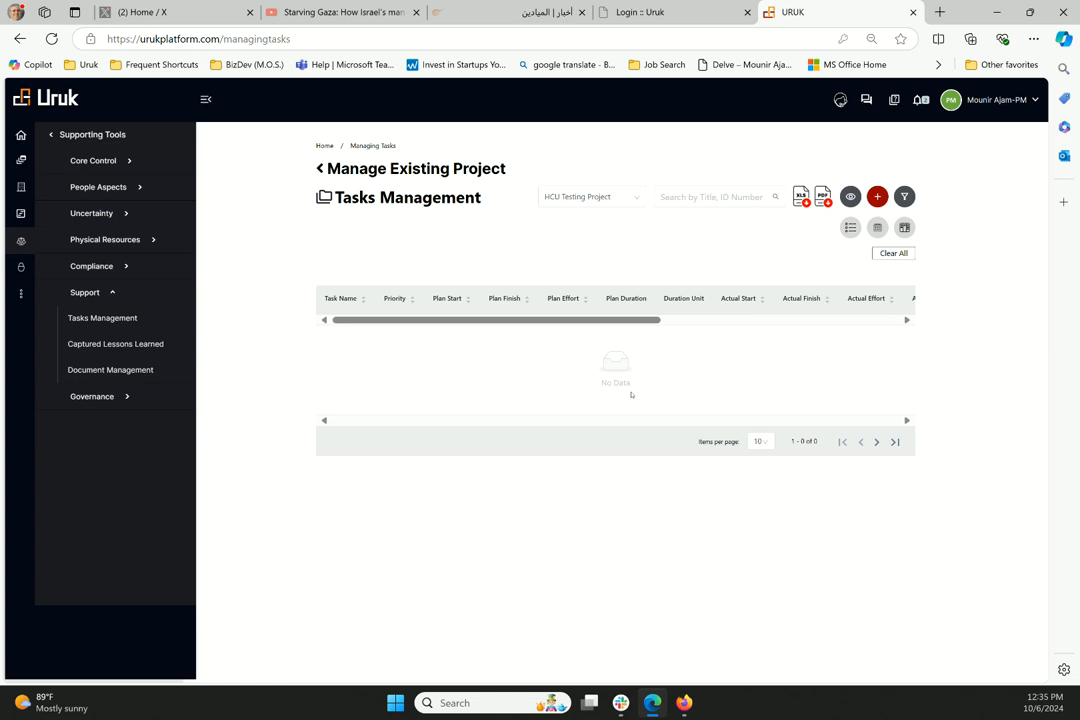
pyautogui.moveTo(734, 391)
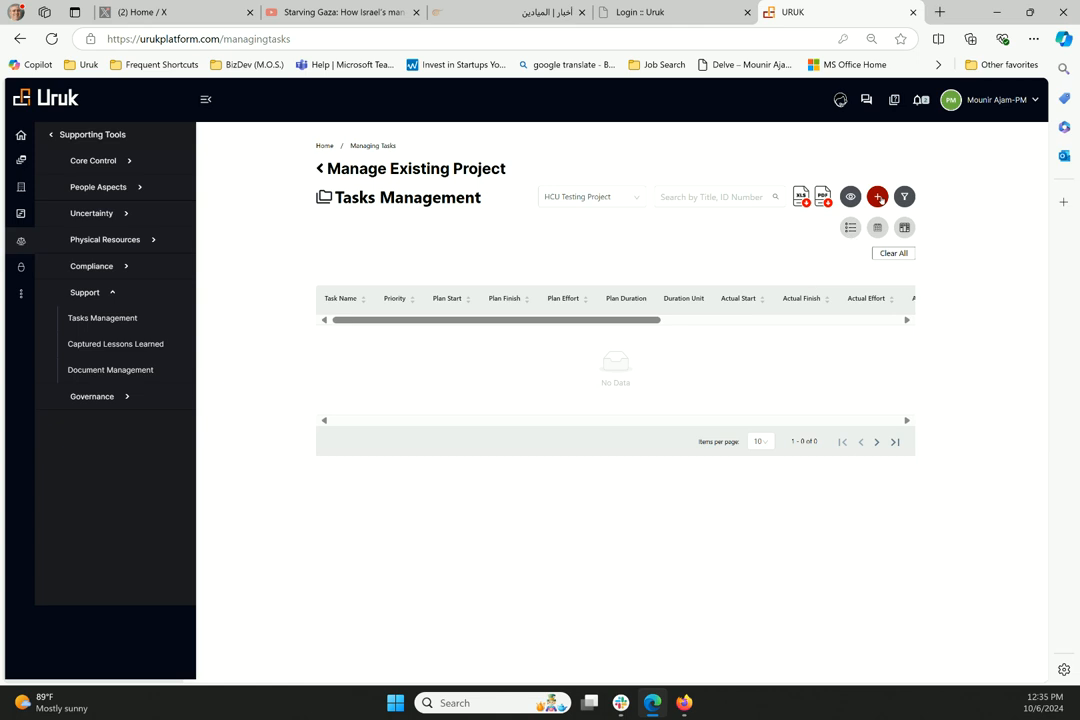
# Start a new task titled 'Test 1' with Discovery Stage as its applicable stage.
pyautogui.click(877, 196)
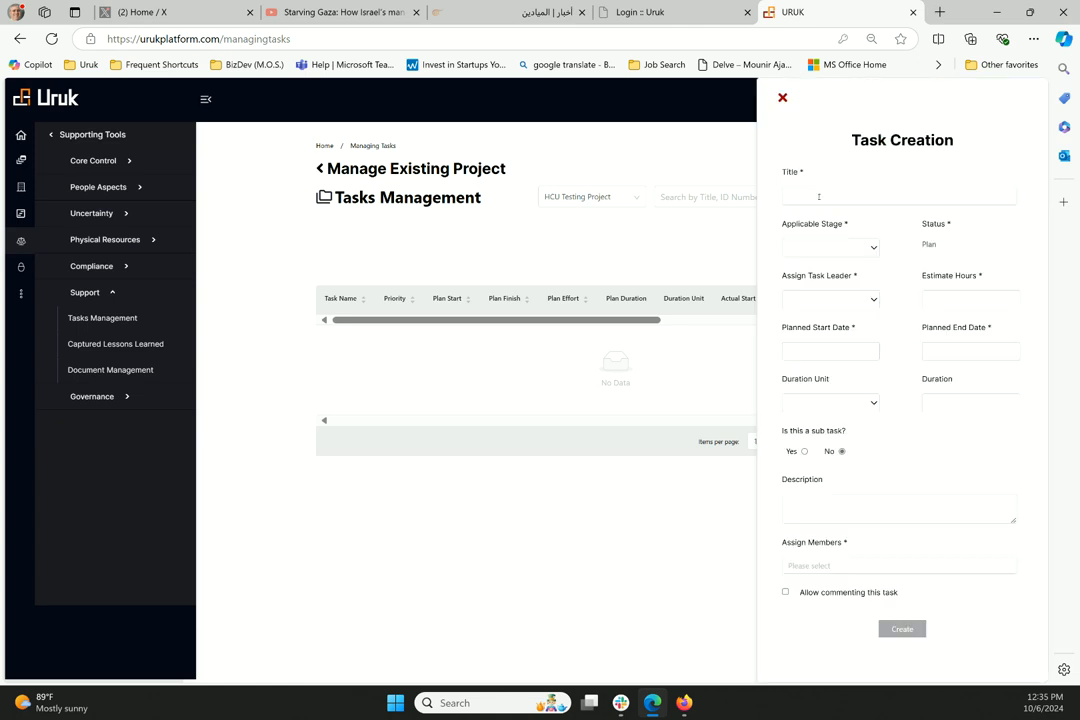
pyautogui.click(898, 196)
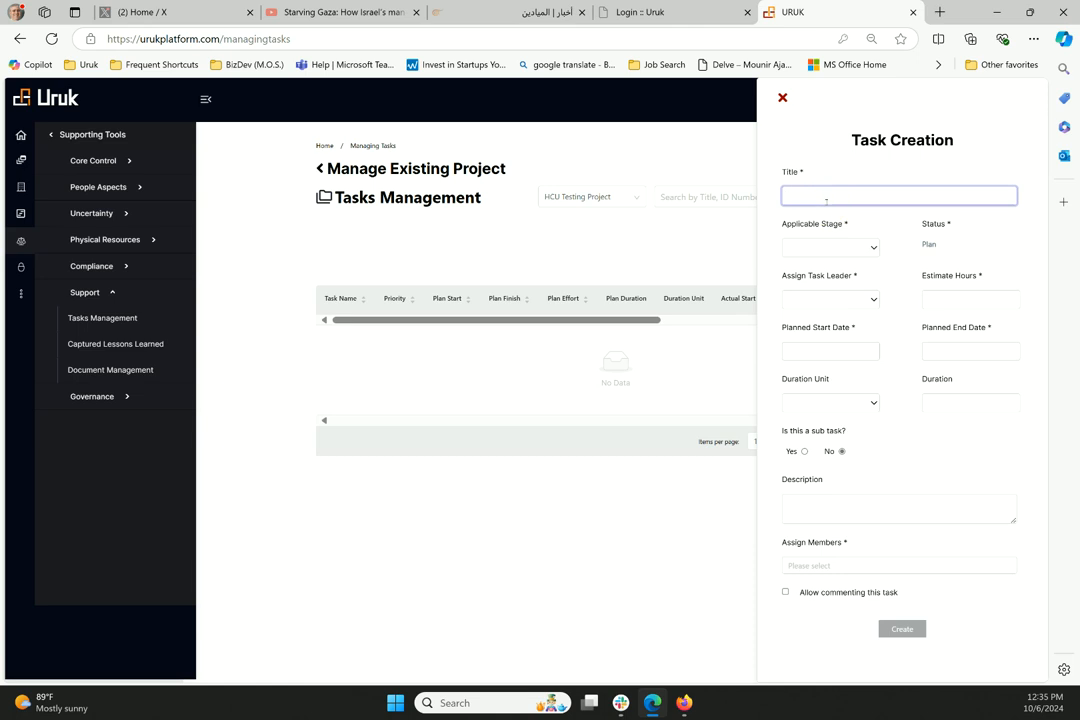
pyautogui.write('Test 1')
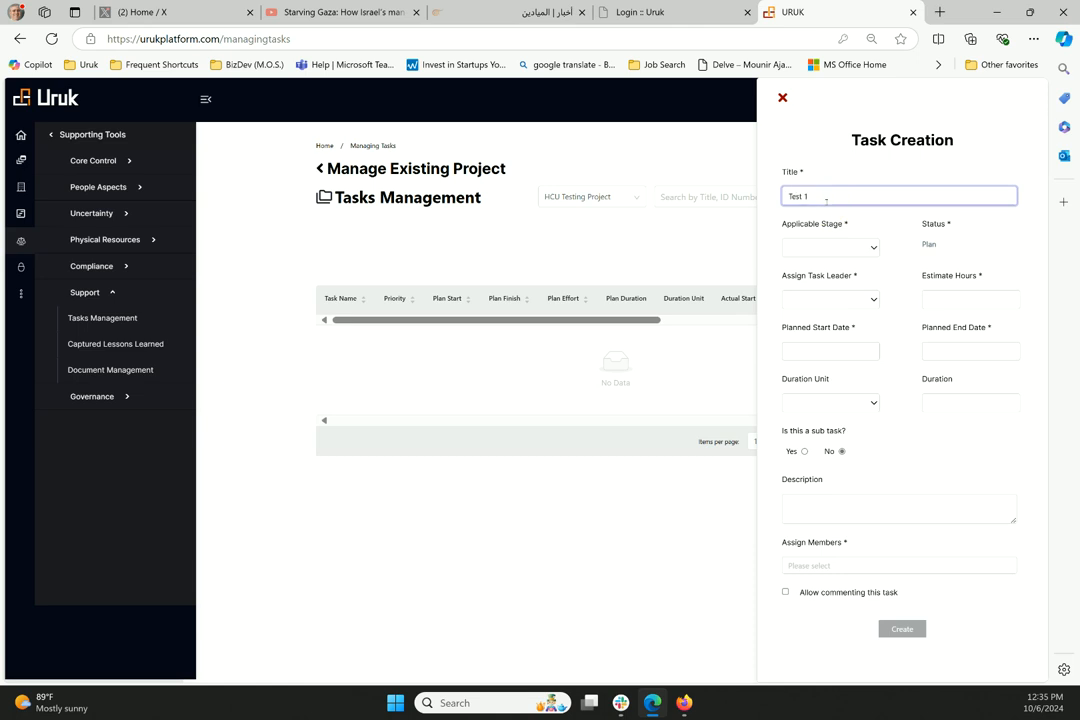
pyautogui.click(830, 247)
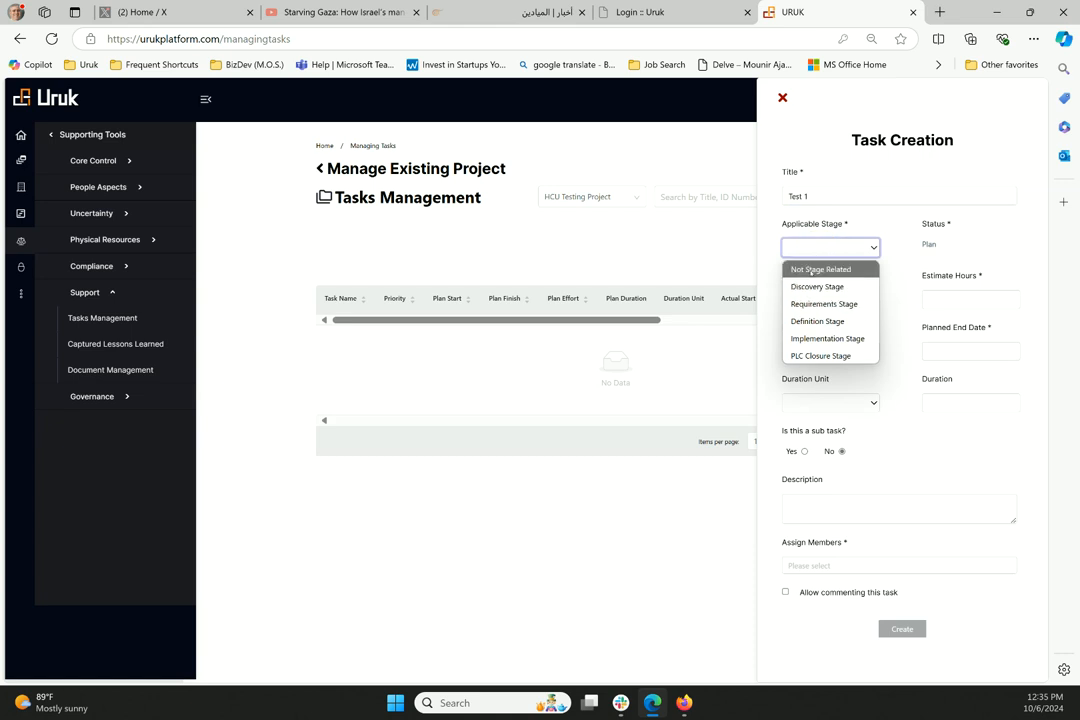
pyautogui.moveTo(817, 287)
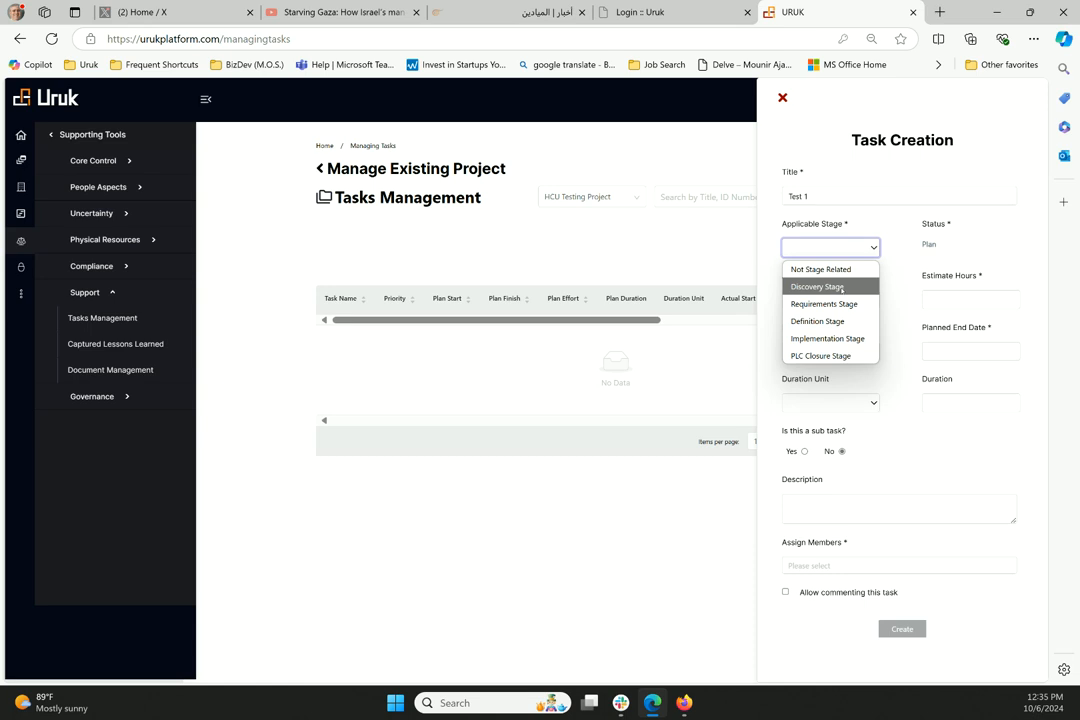
pyautogui.click(816, 287)
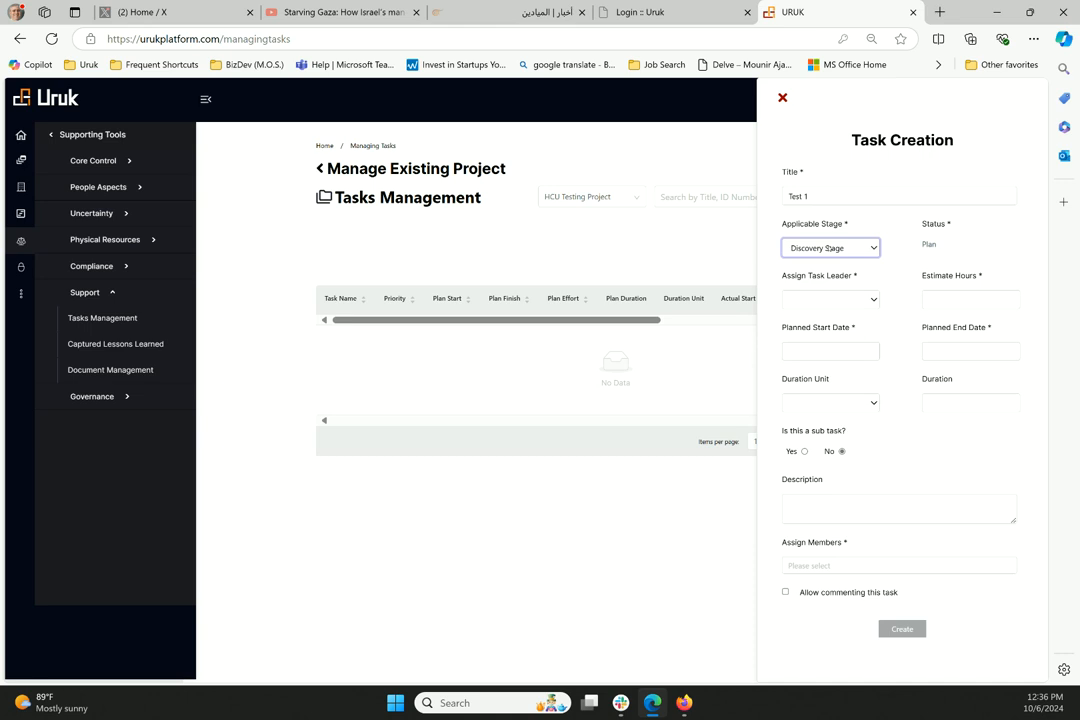
pyautogui.click(831, 247)
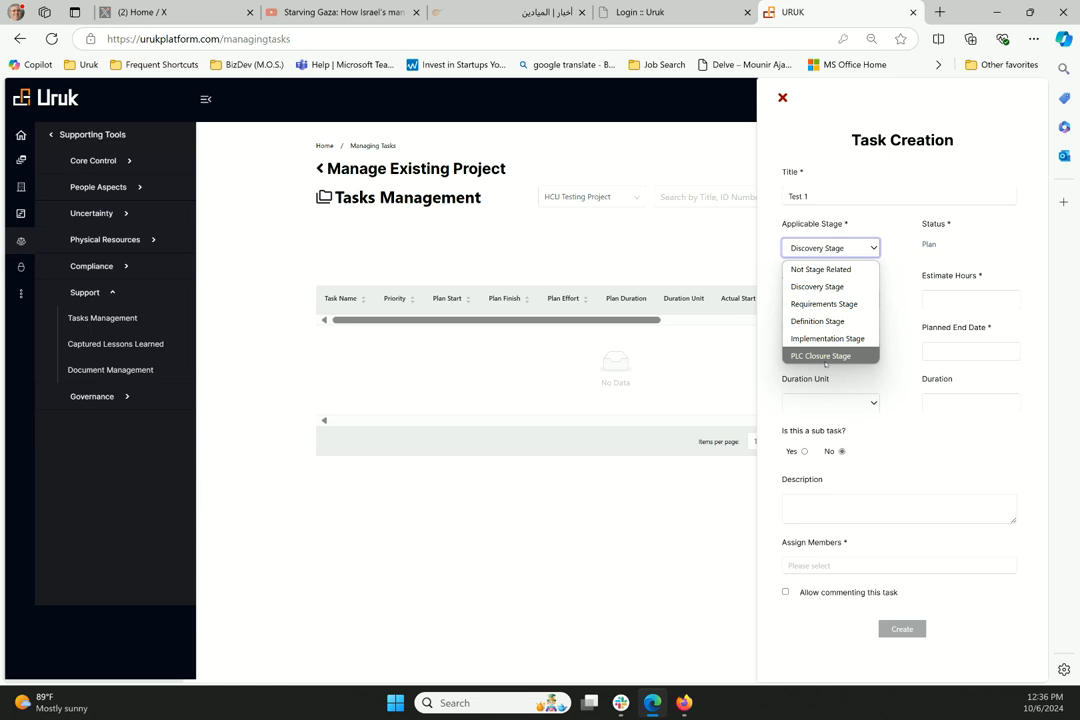
pyautogui.moveTo(821, 269)
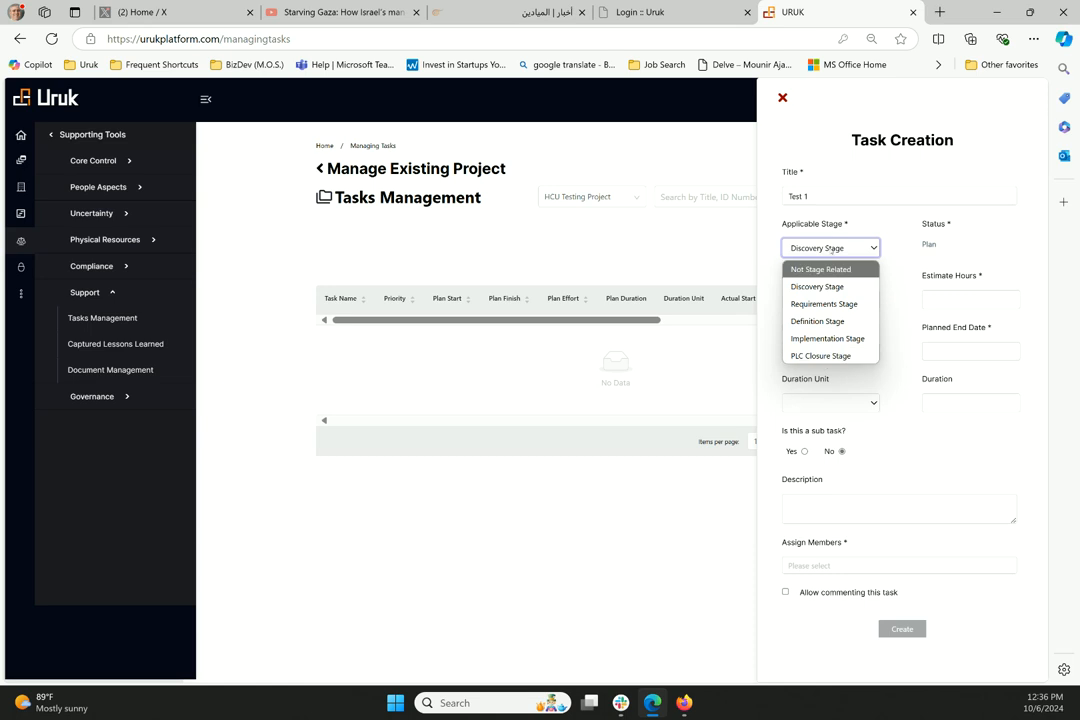
pyautogui.moveTo(838, 252)
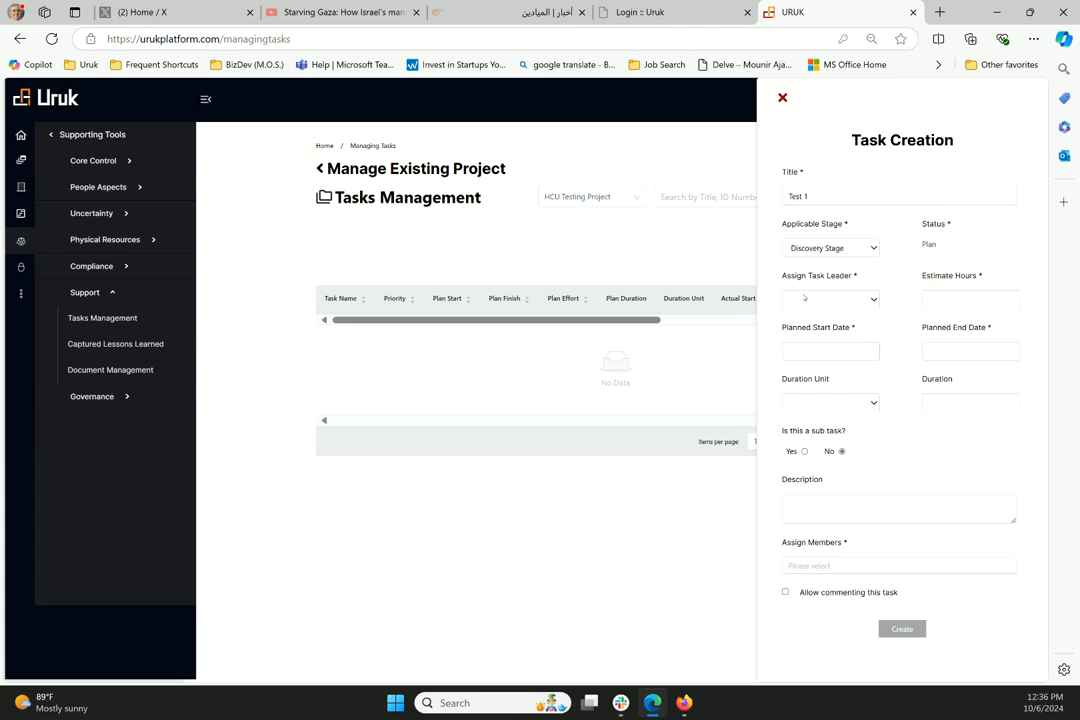
# Make Mounir Ajam-PM the task leader and enter 10 estimated hours.
pyautogui.click(830, 299)
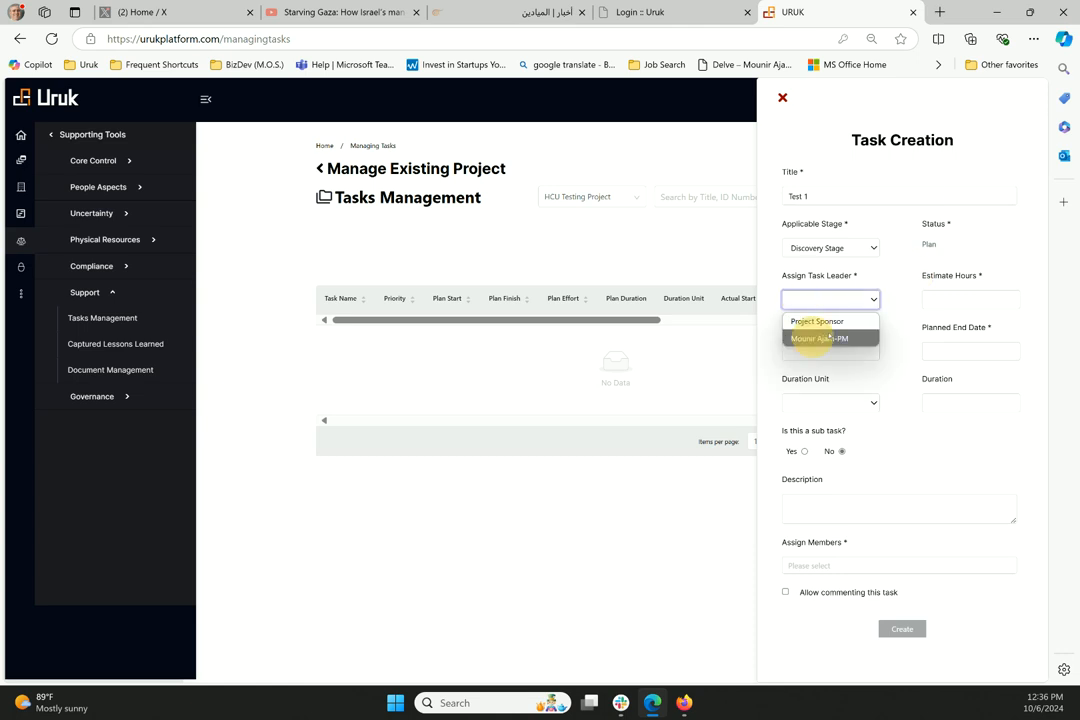
pyautogui.click(819, 338)
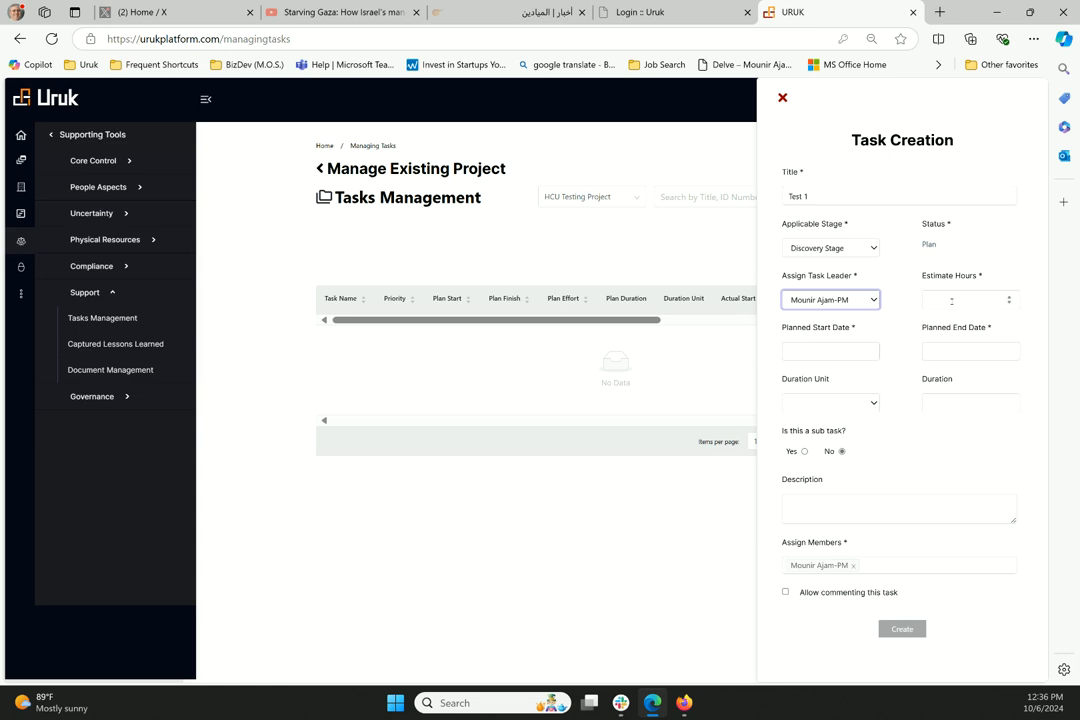
pyautogui.click(969, 299)
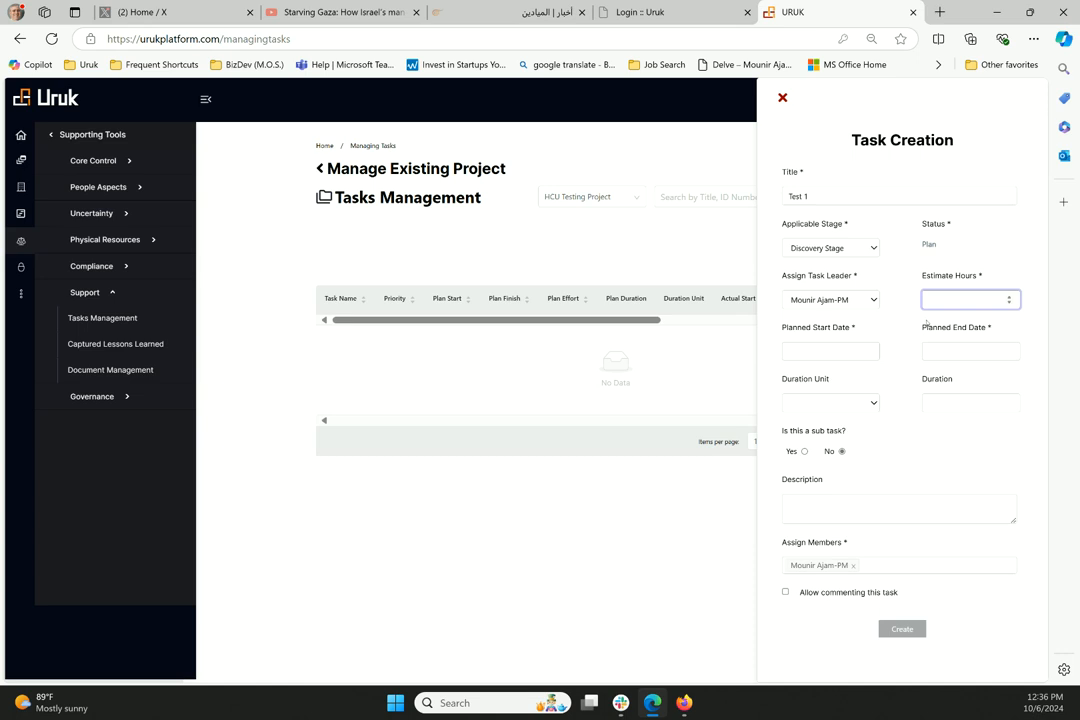
pyautogui.click(970, 299)
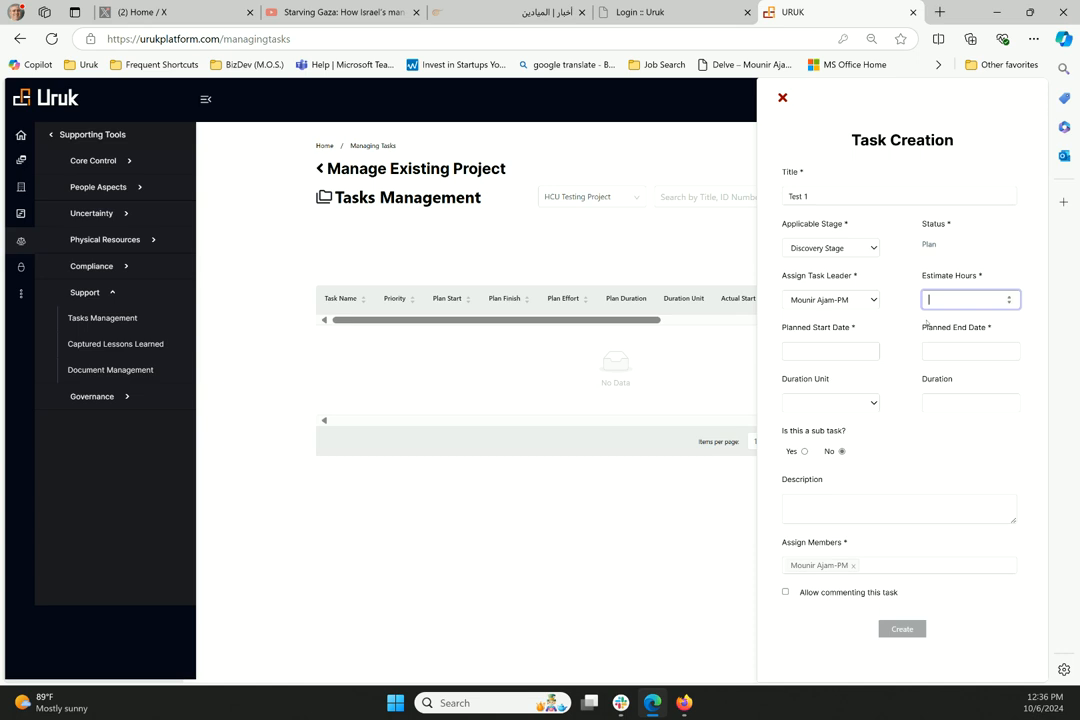
pyautogui.write('10')
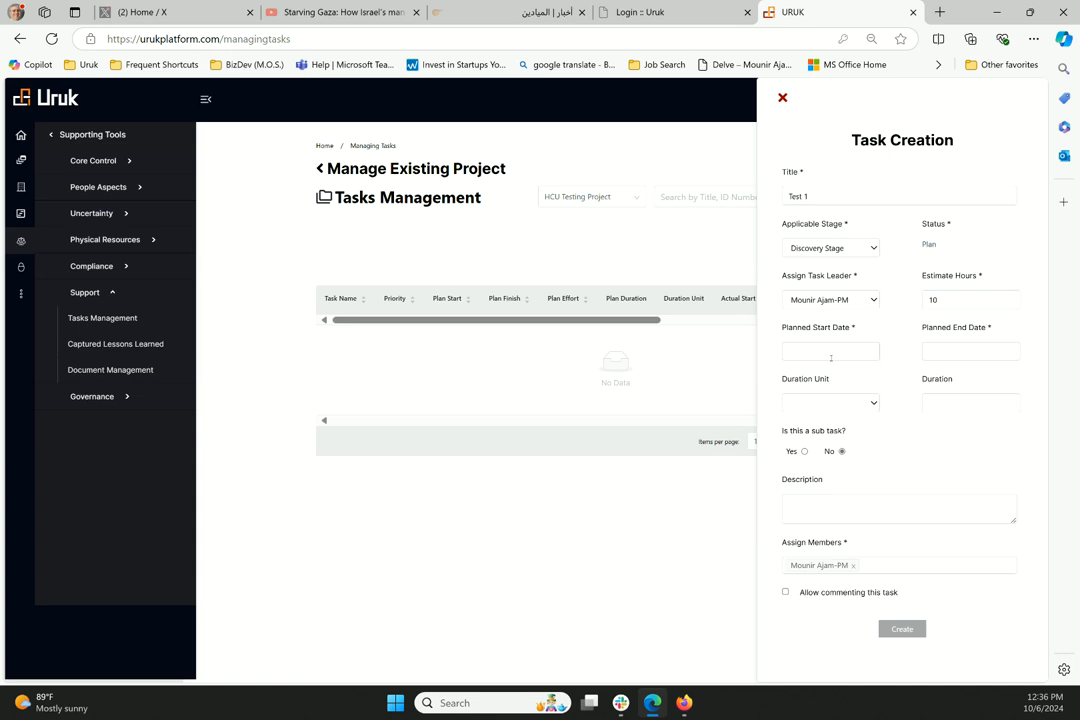
# Plan the task from 22 to 29 October 2024, measured in days.
pyautogui.click(830, 351)
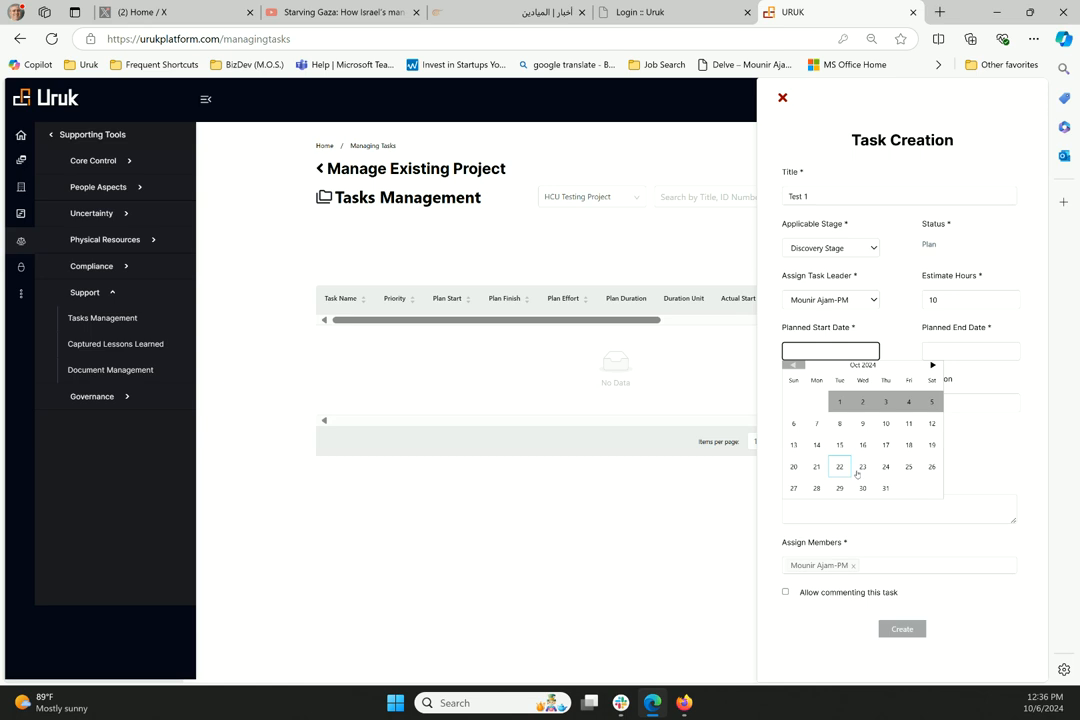
pyautogui.click(839, 467)
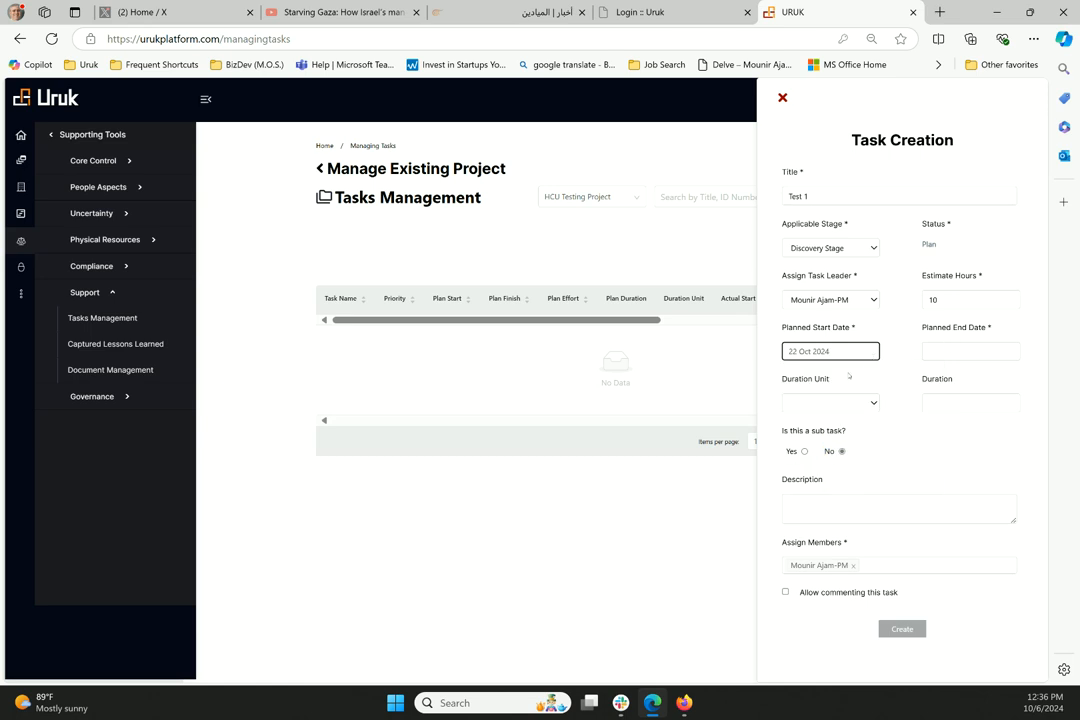
pyautogui.click(970, 351)
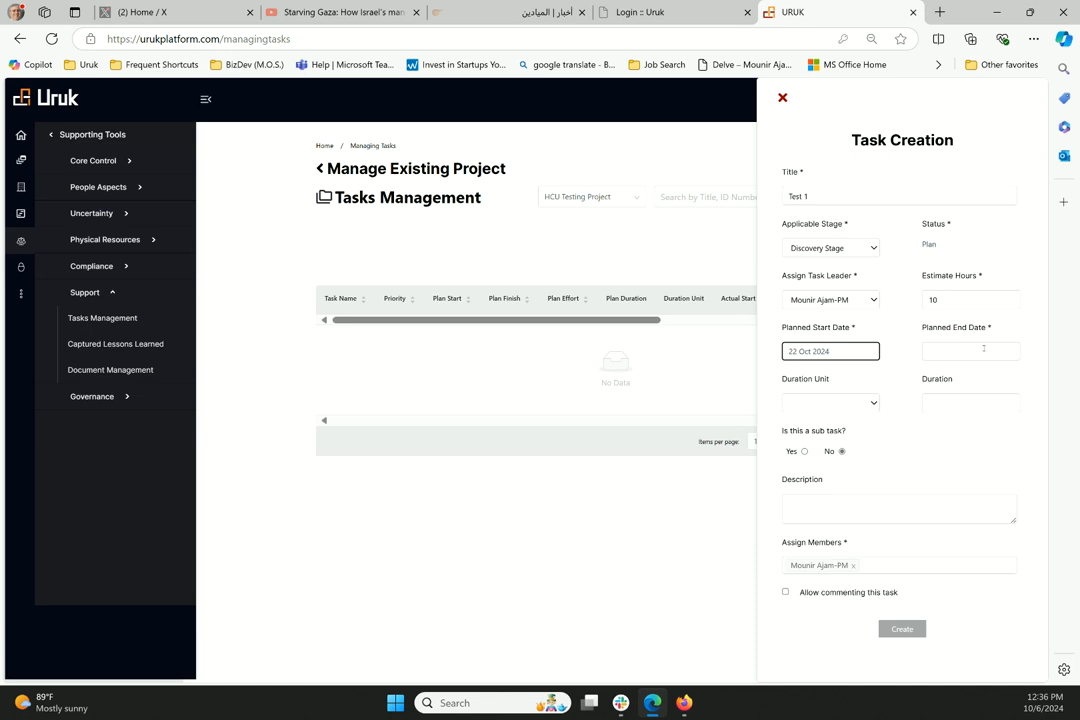
pyautogui.click(969, 299)
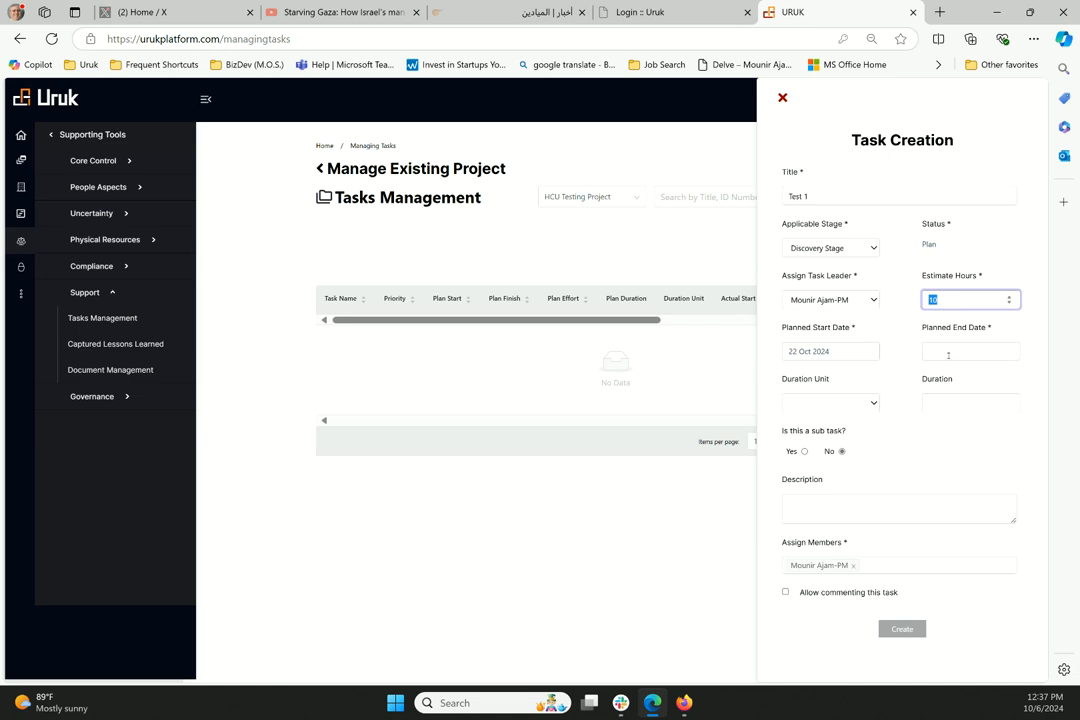
pyautogui.click(970, 351)
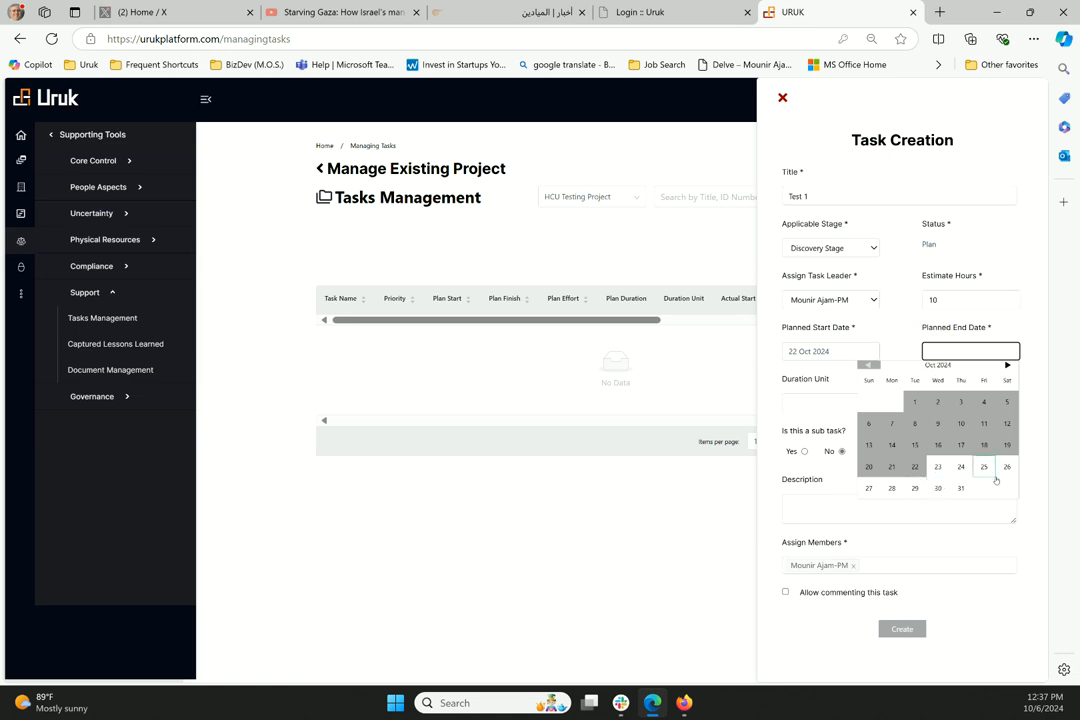
pyautogui.click(914, 488)
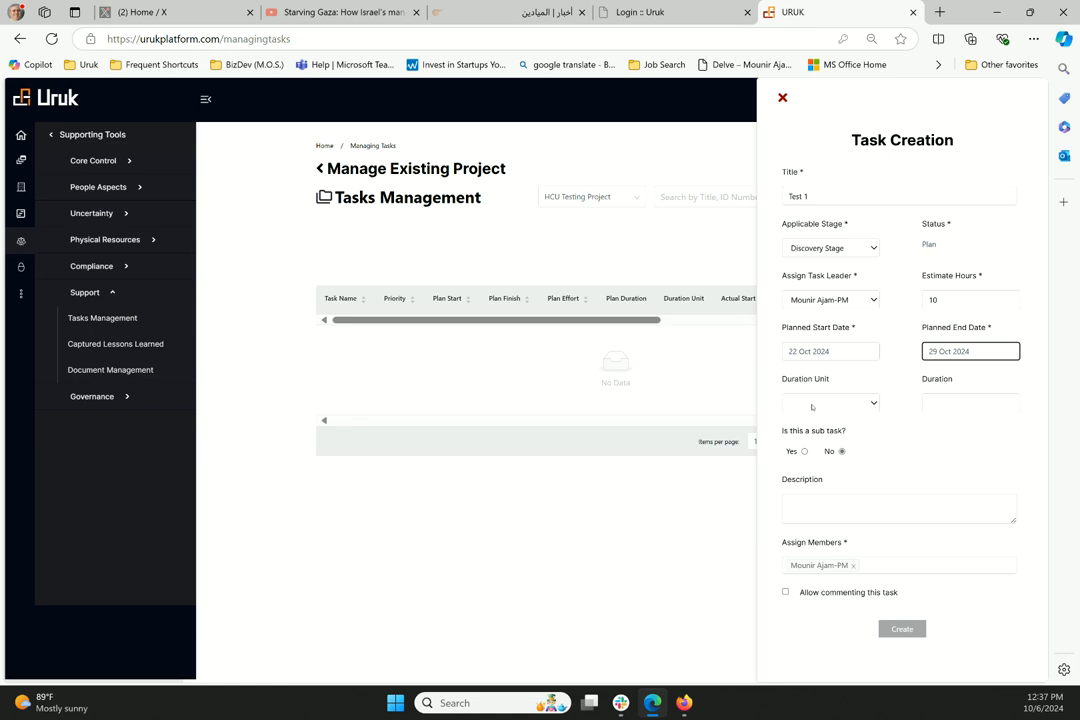
pyautogui.click(830, 402)
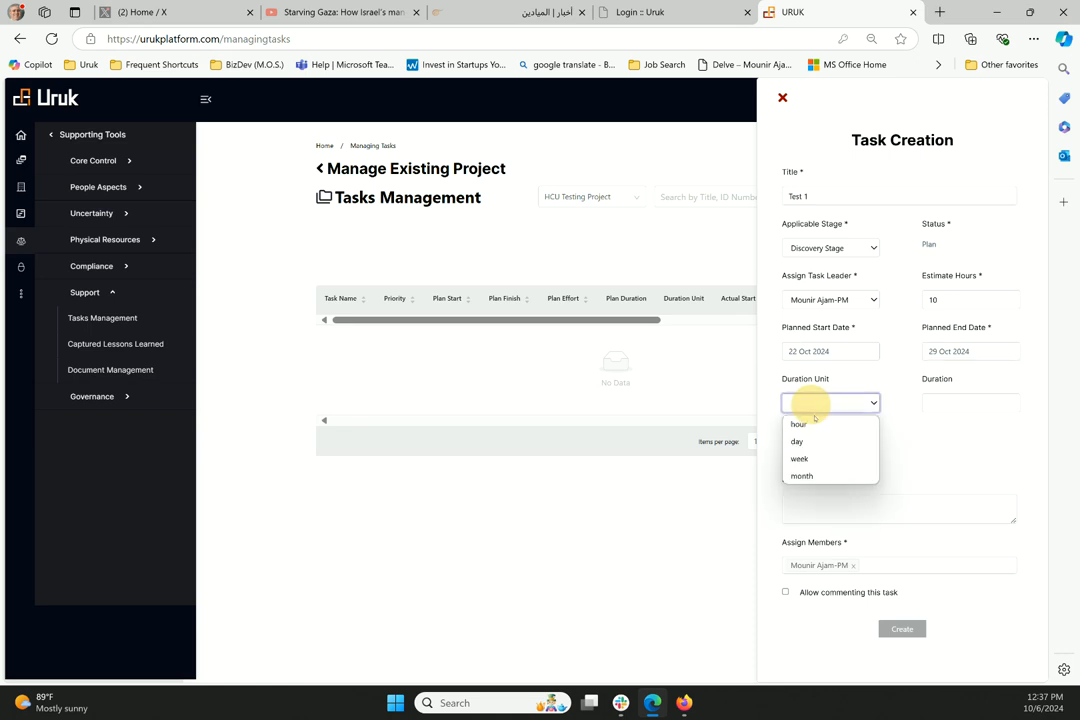
pyautogui.click(796, 441)
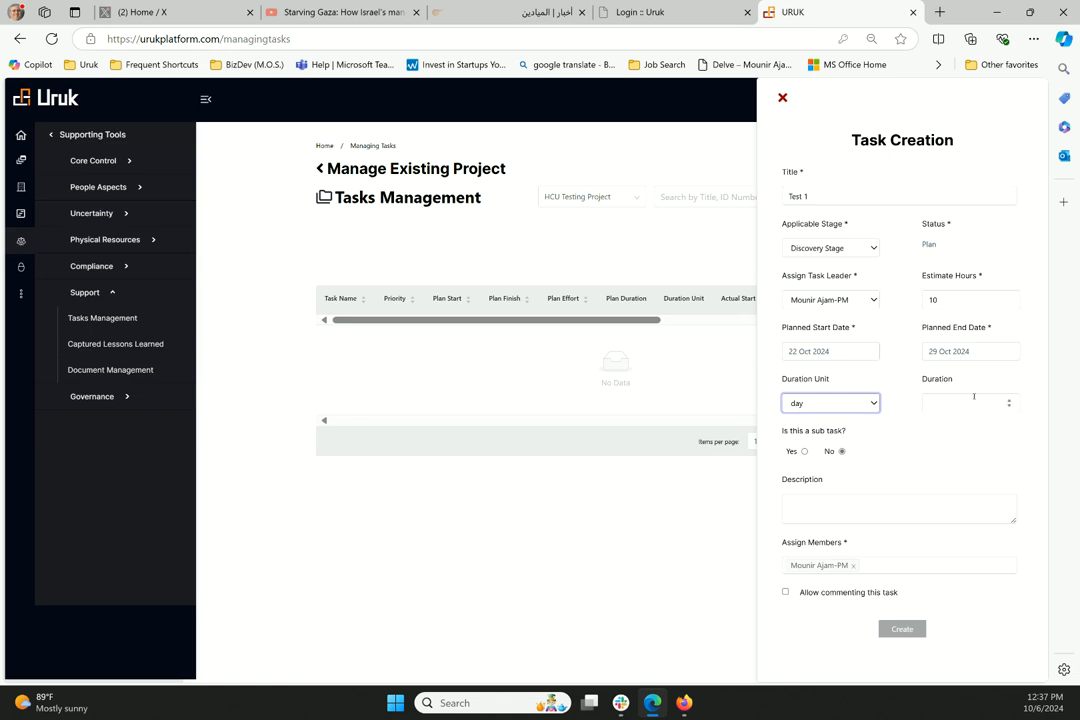
pyautogui.moveTo(922, 410)
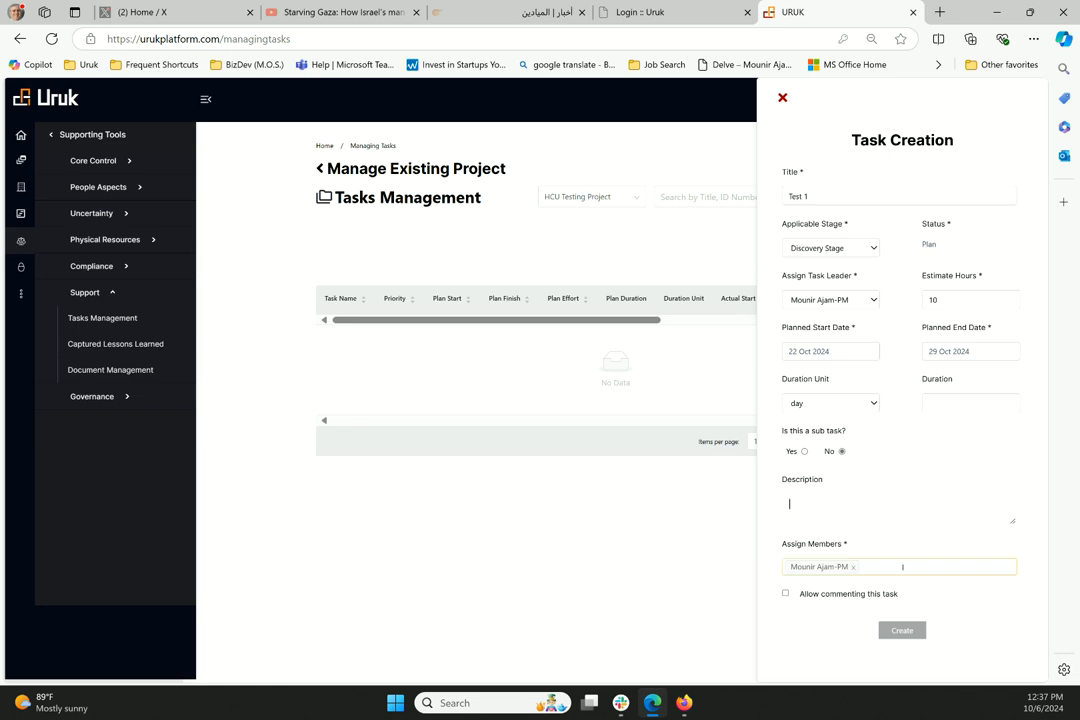
# Add Project Sponsor as a member, allow commenting, and create the task.
pyautogui.click(898, 565)
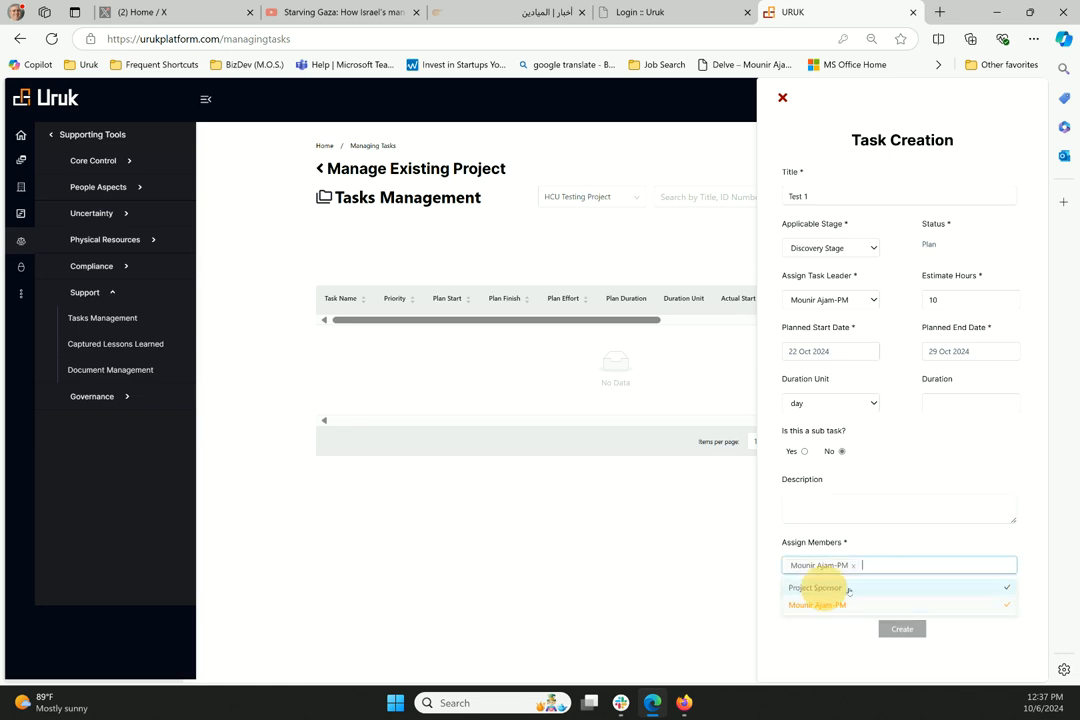
pyautogui.click(815, 587)
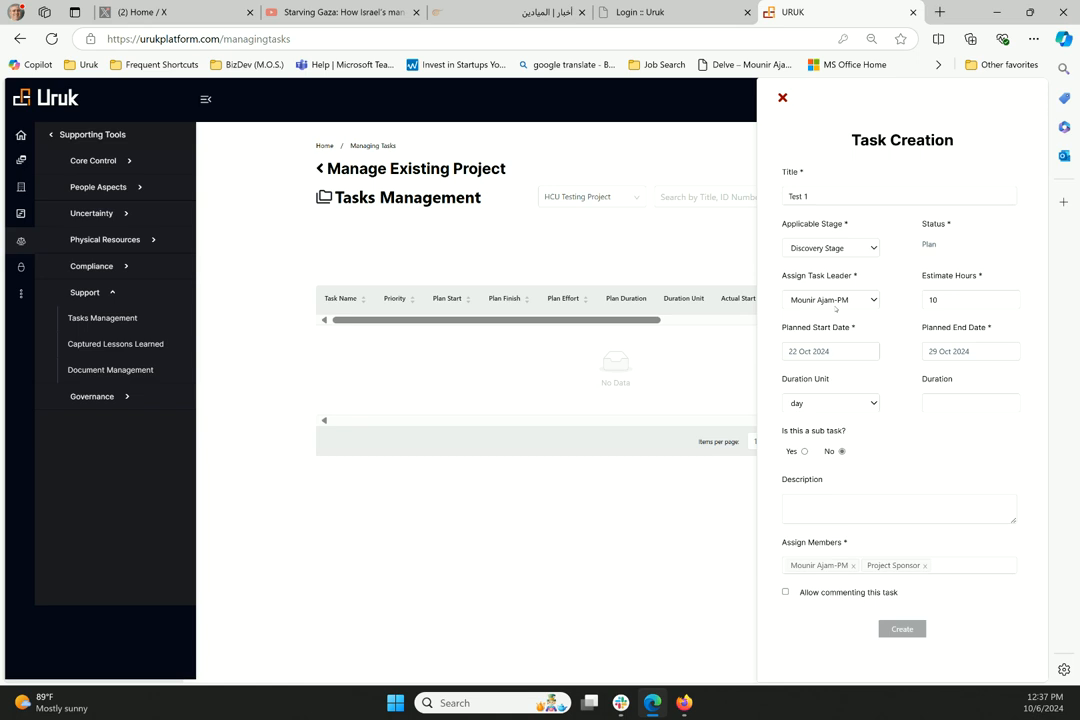
pyautogui.moveTo(898, 535)
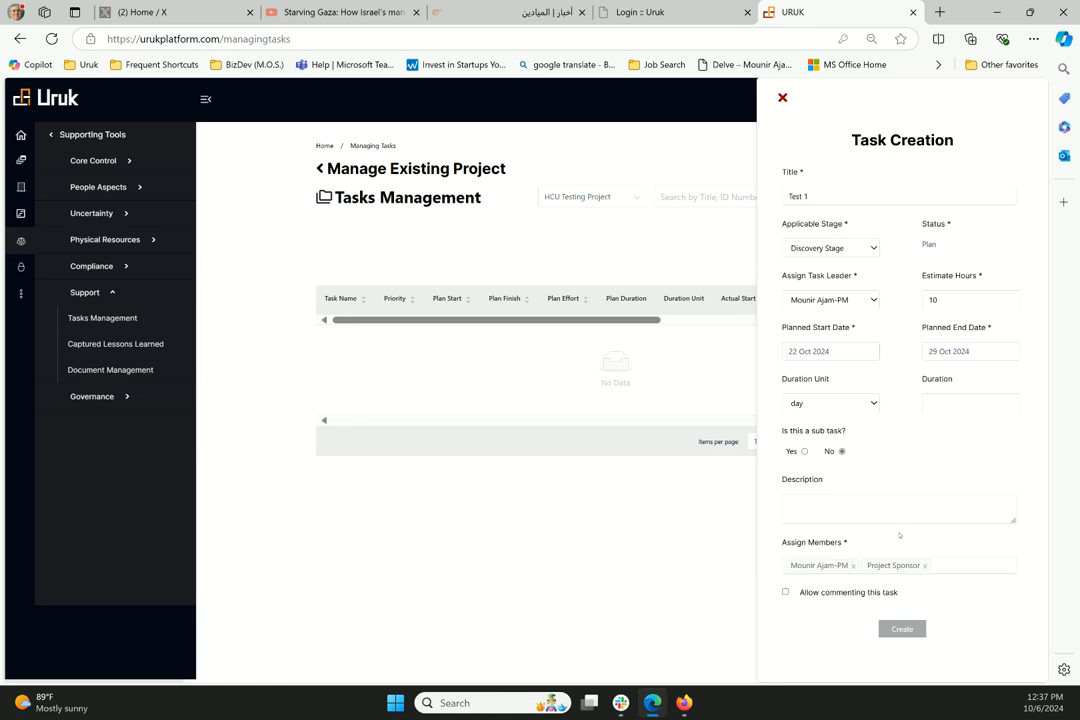
pyautogui.click(940, 565)
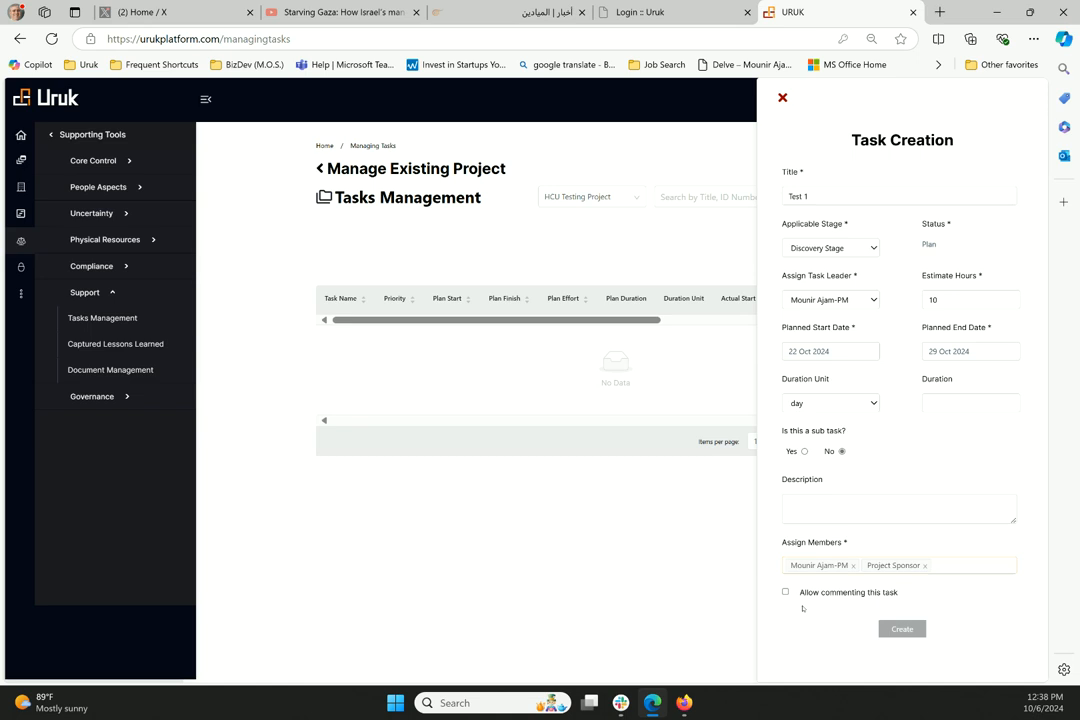
pyautogui.click(785, 591)
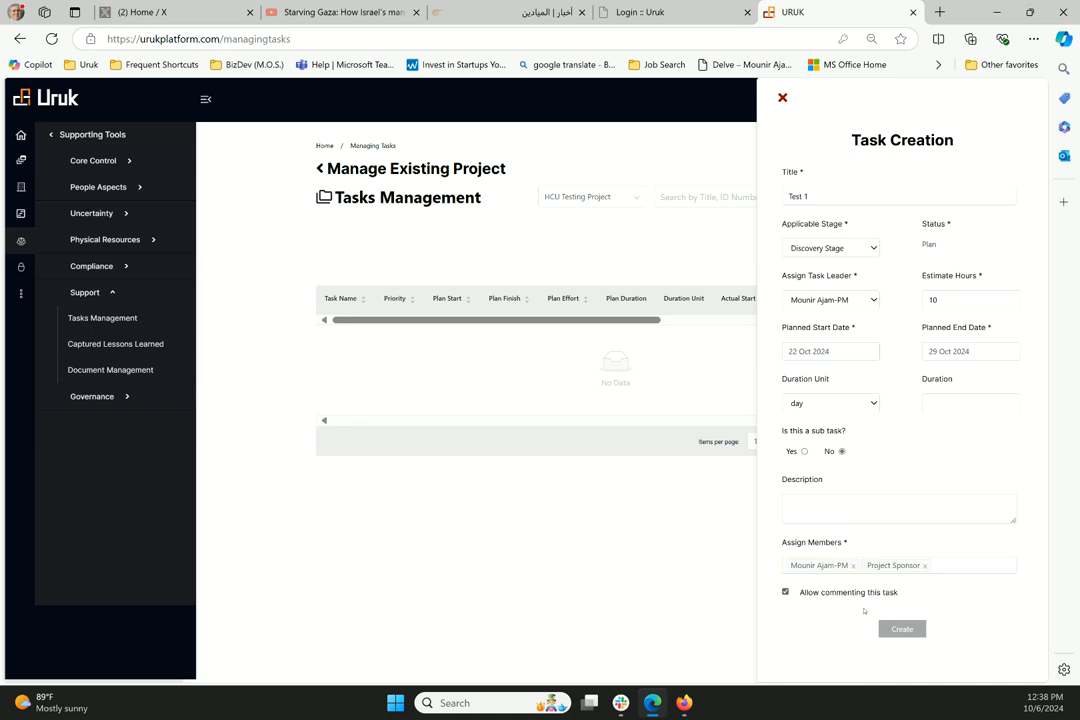
pyautogui.click(901, 628)
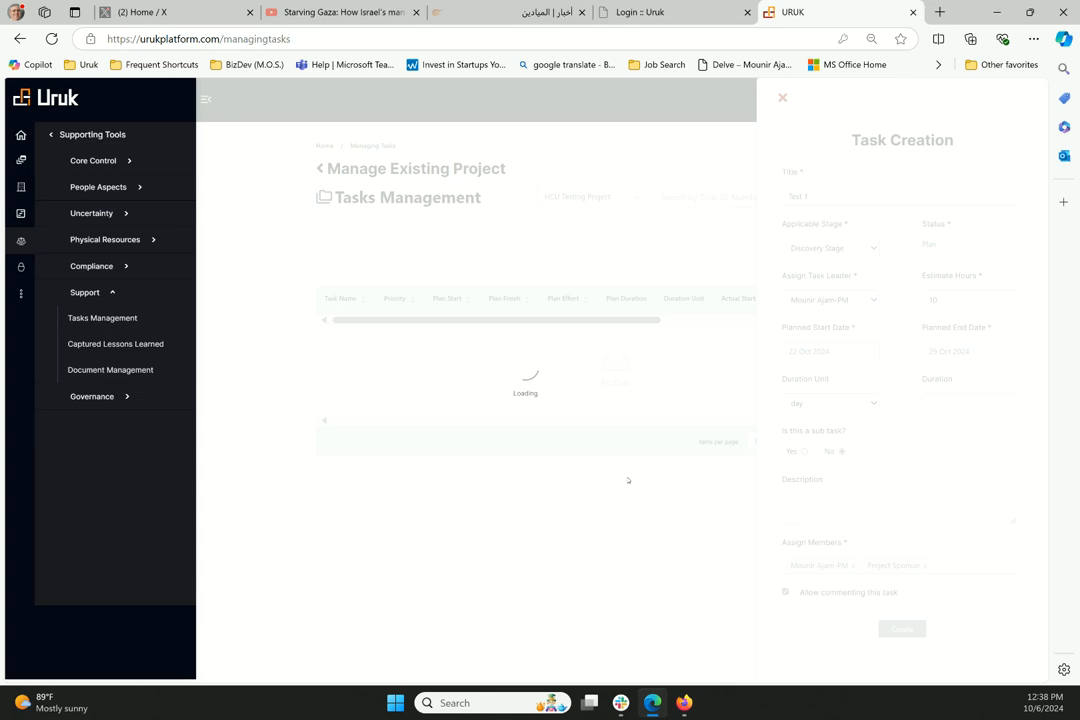
# Switch to the Kanban board view, where Test 1 appears under Plan.
pyautogui.click(901, 628)
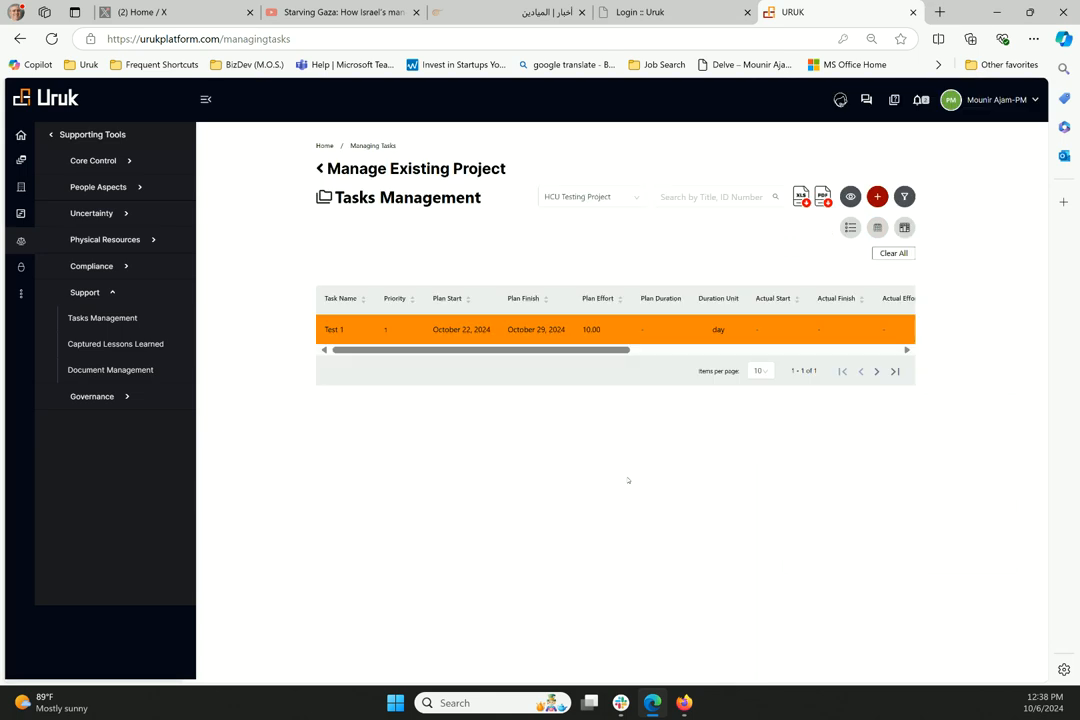
pyautogui.moveTo(575, 370)
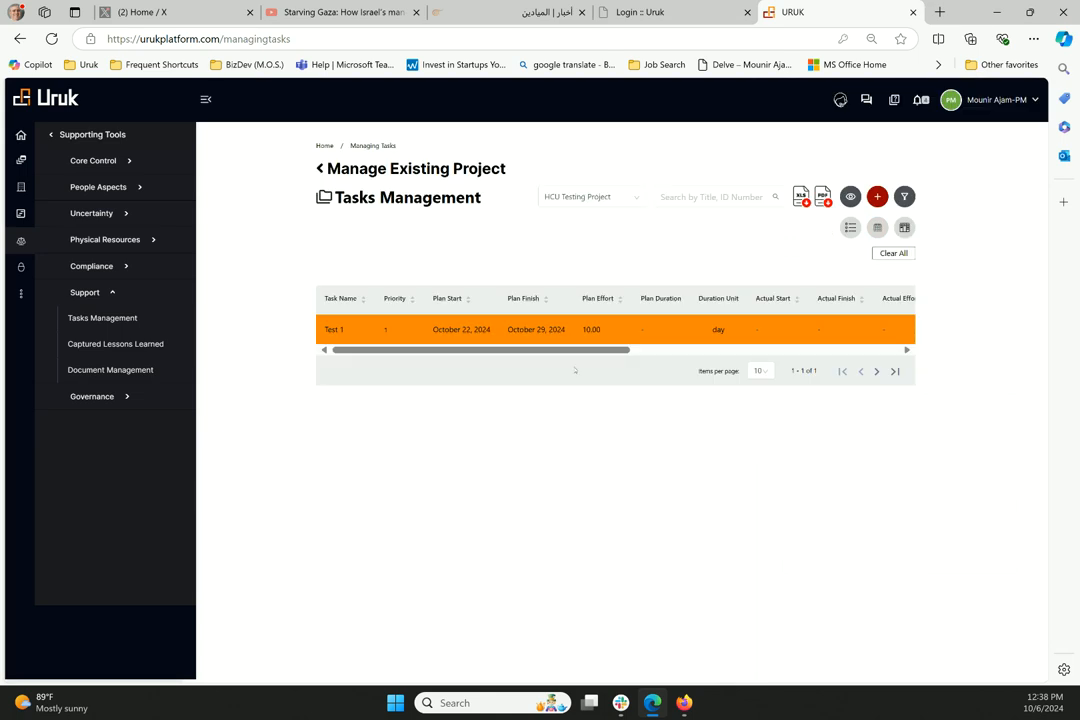
pyautogui.moveTo(598, 366)
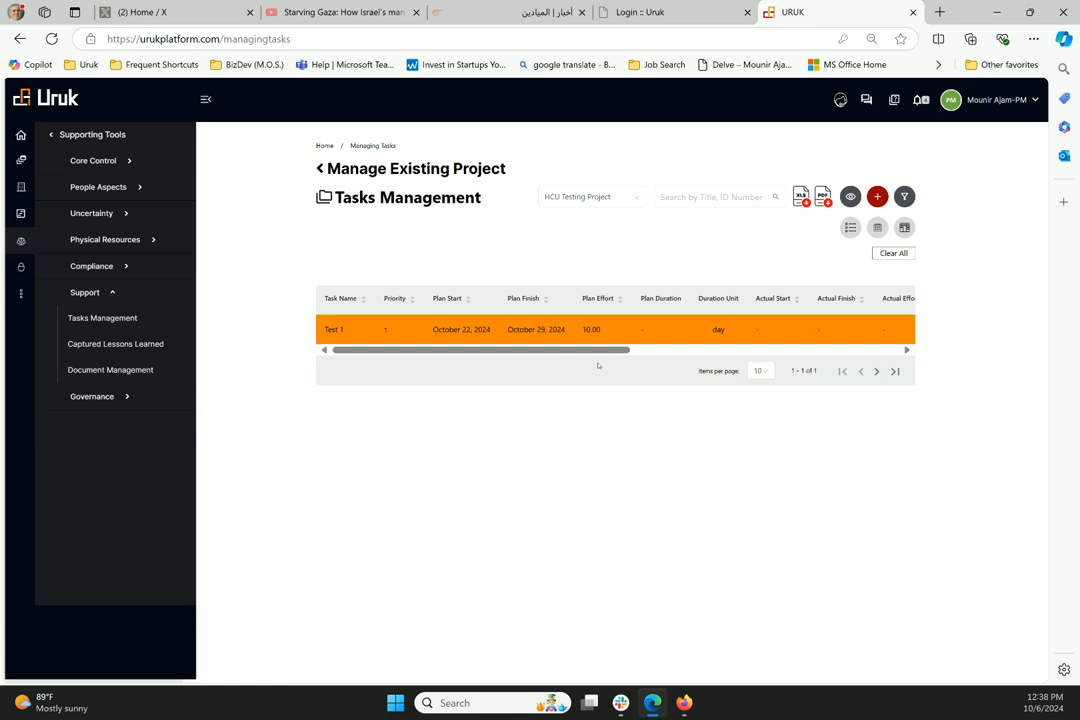
pyautogui.moveTo(596, 363)
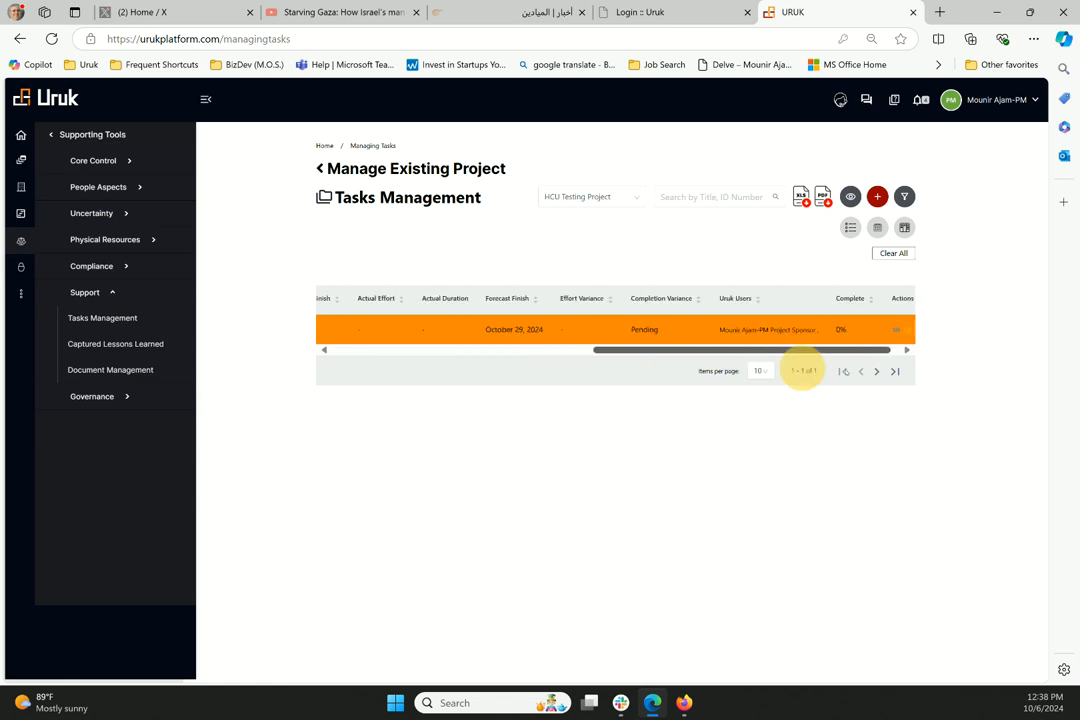
pyautogui.hscroll(3)
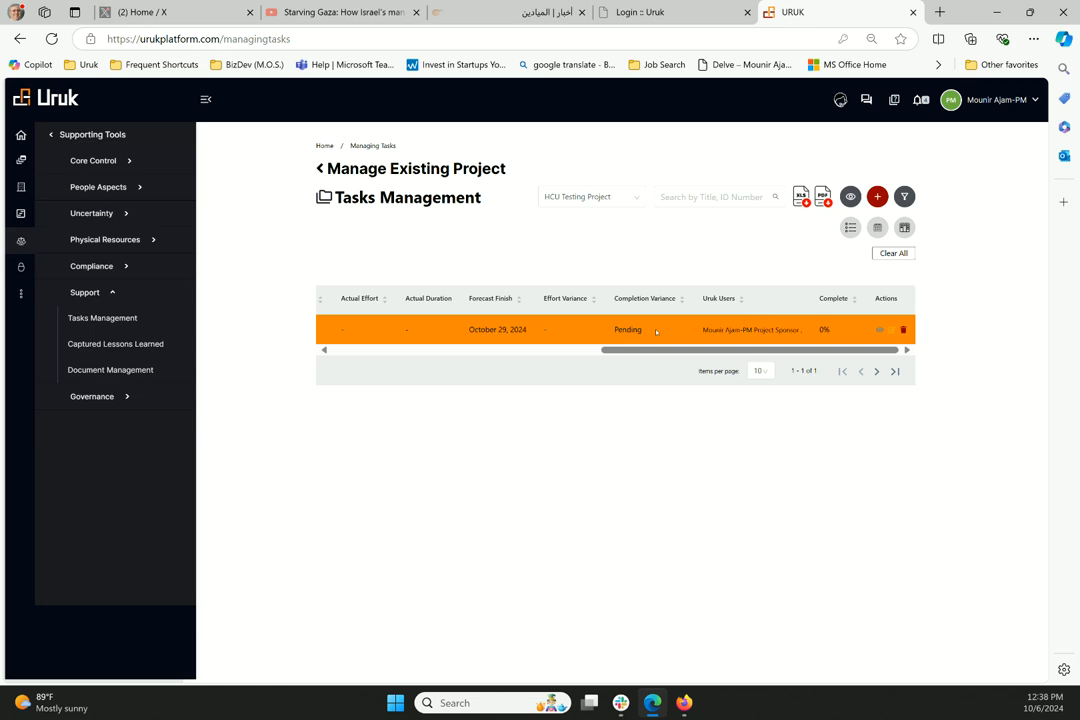
pyautogui.click(898, 227)
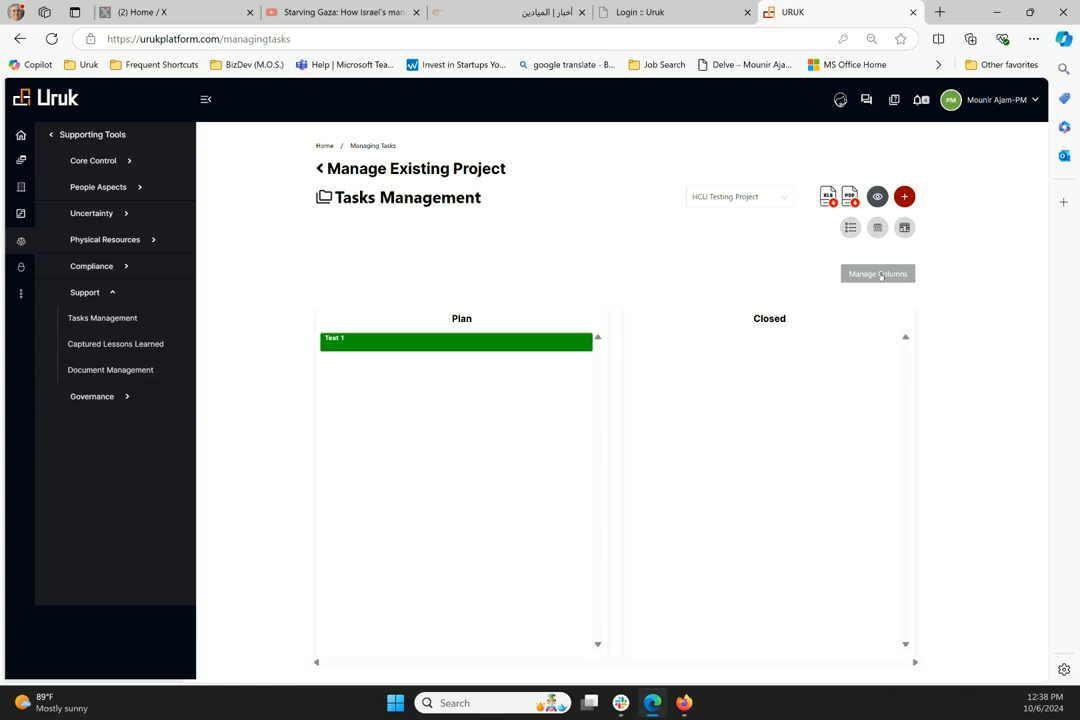
# Add board columns Draft (weight 50) and Review (weight 25) and save.
pyautogui.click(877, 273)
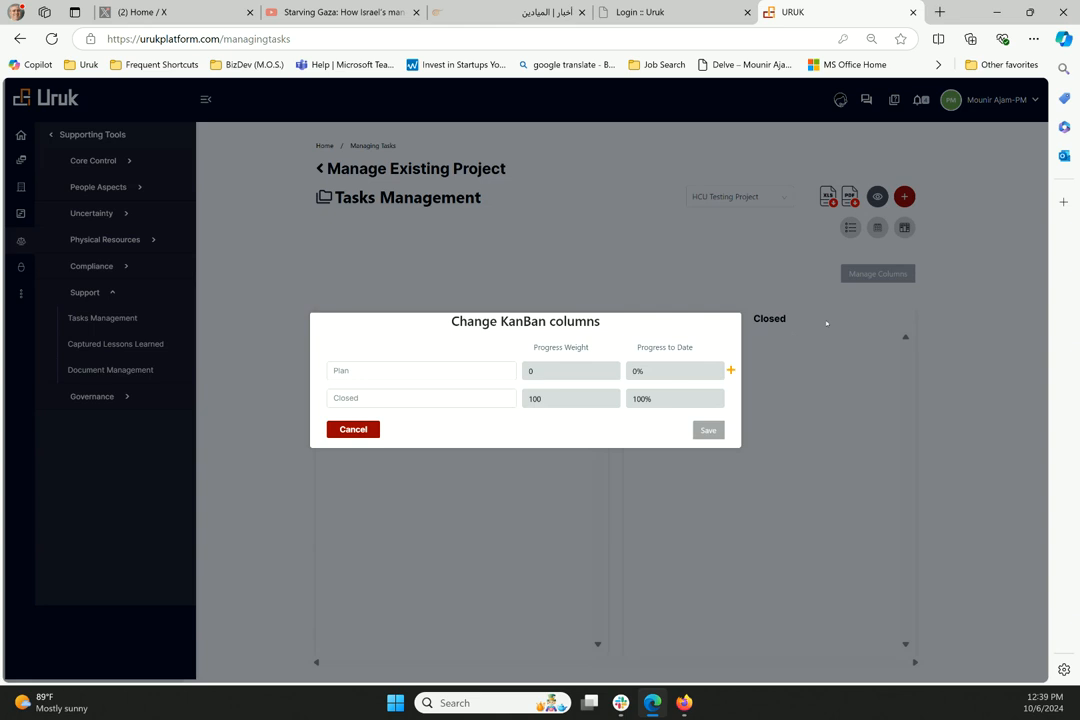
pyautogui.moveTo(469, 383)
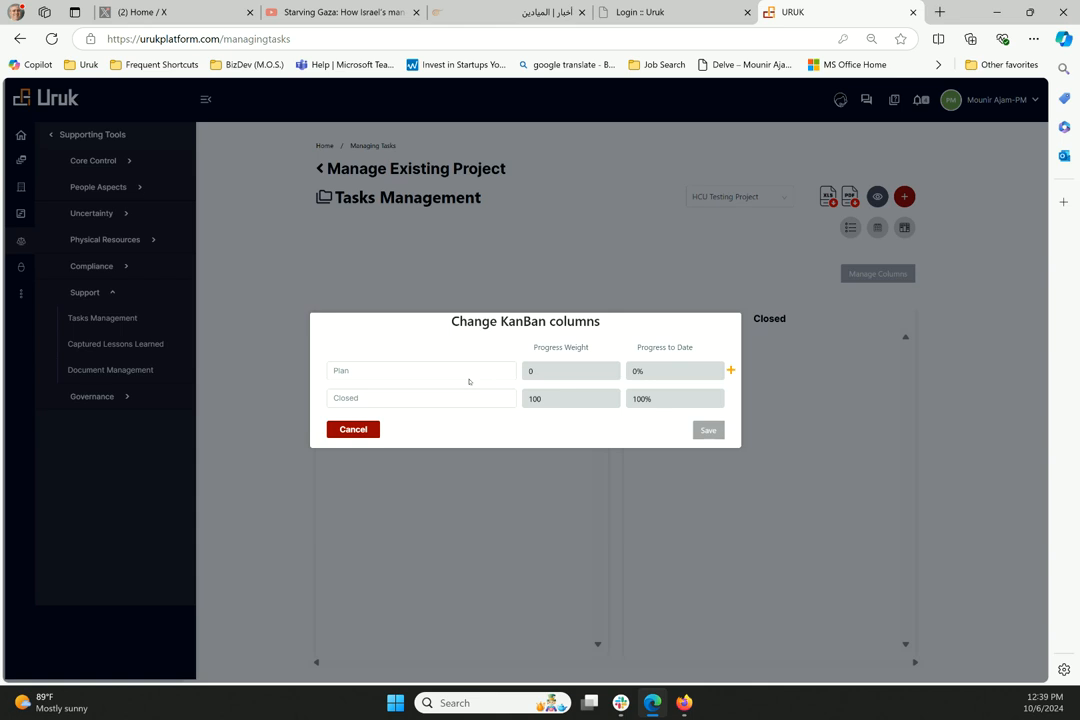
pyautogui.moveTo(757, 380)
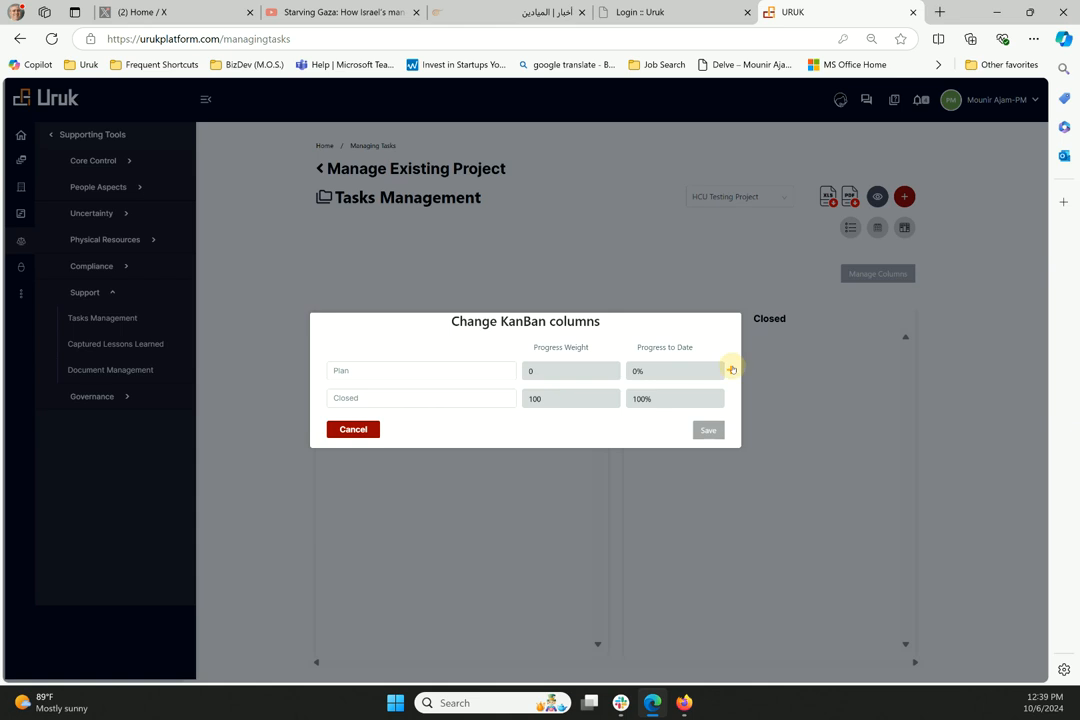
pyautogui.click(740, 384)
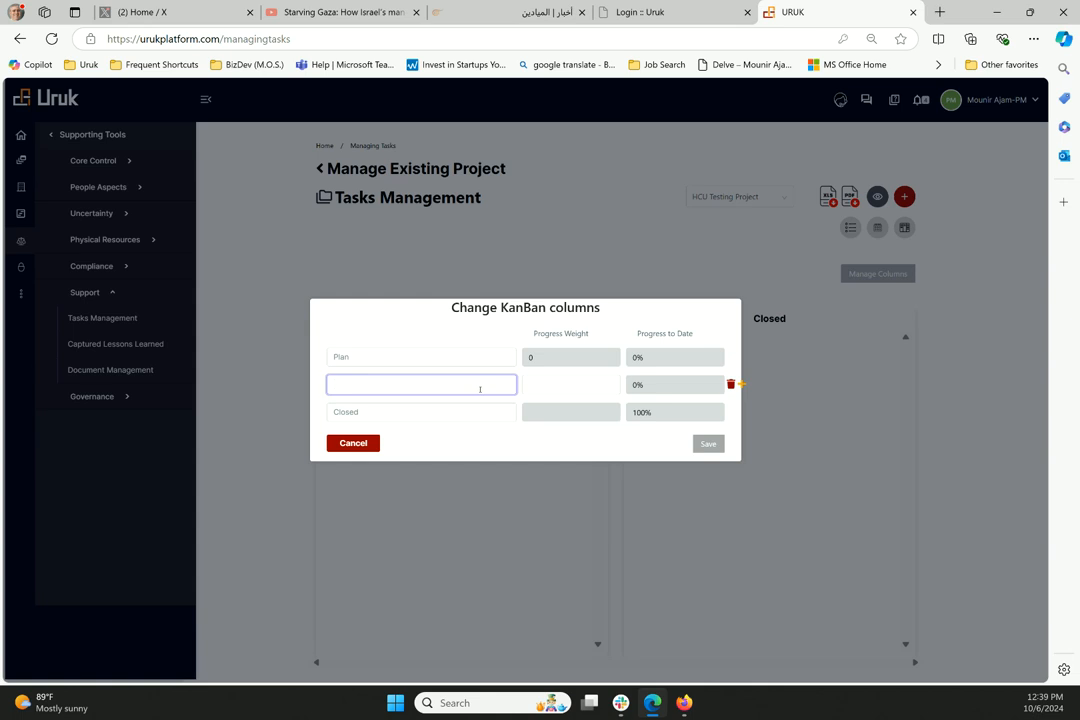
pyautogui.write('Draft')
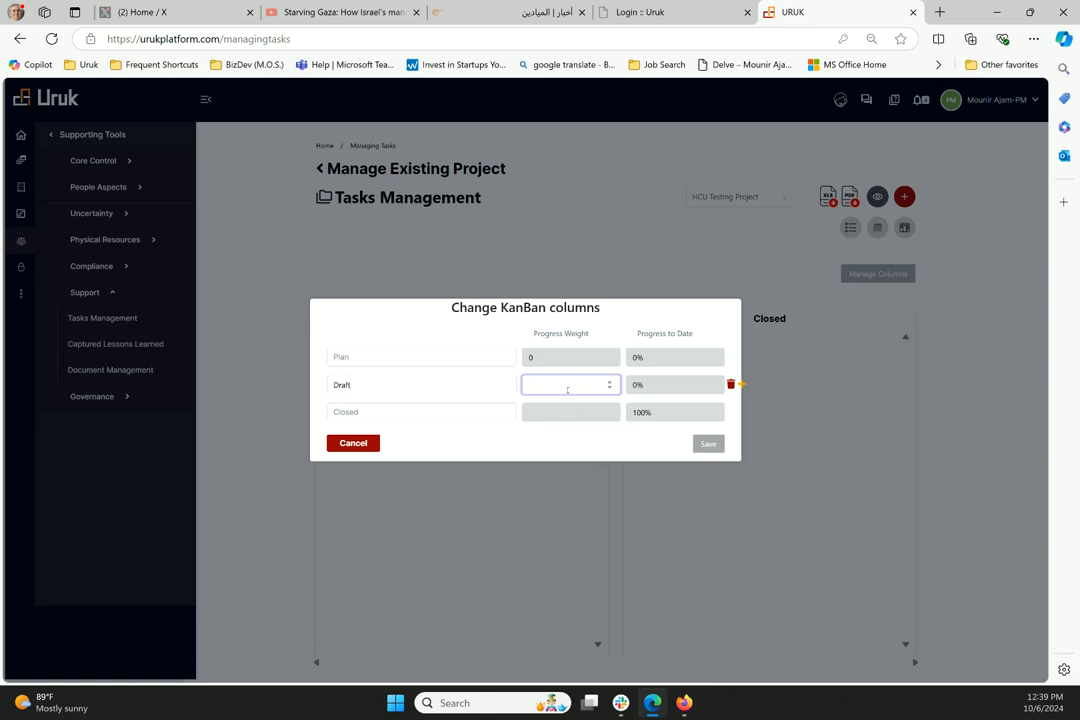
pyautogui.write('50')
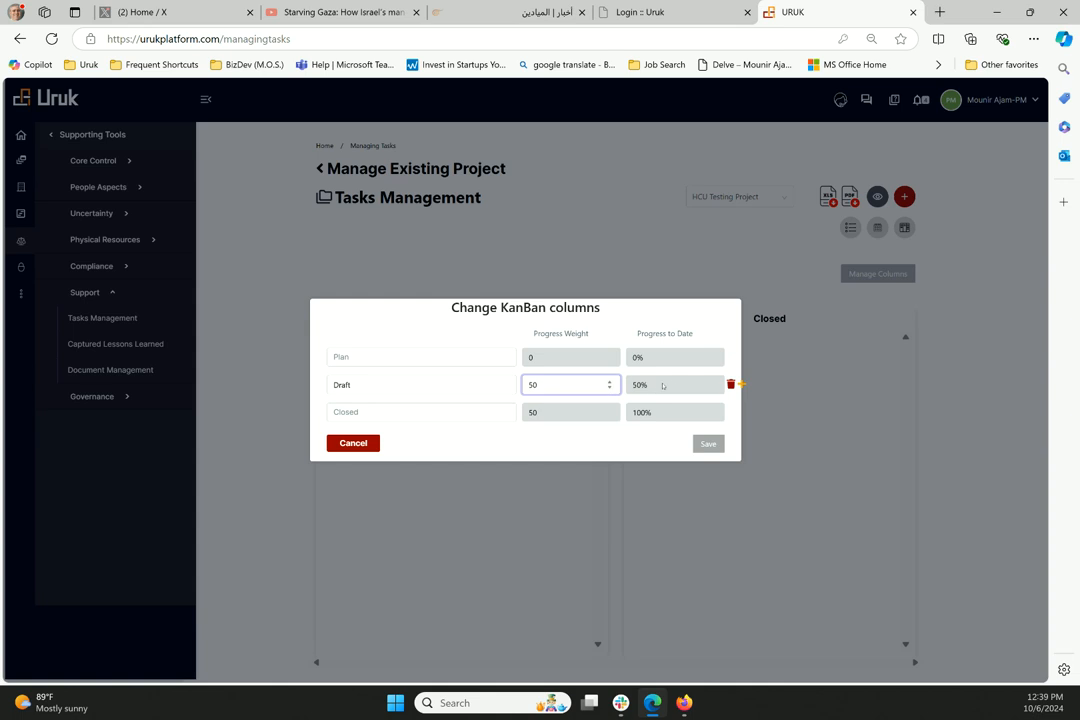
pyautogui.moveTo(453, 414)
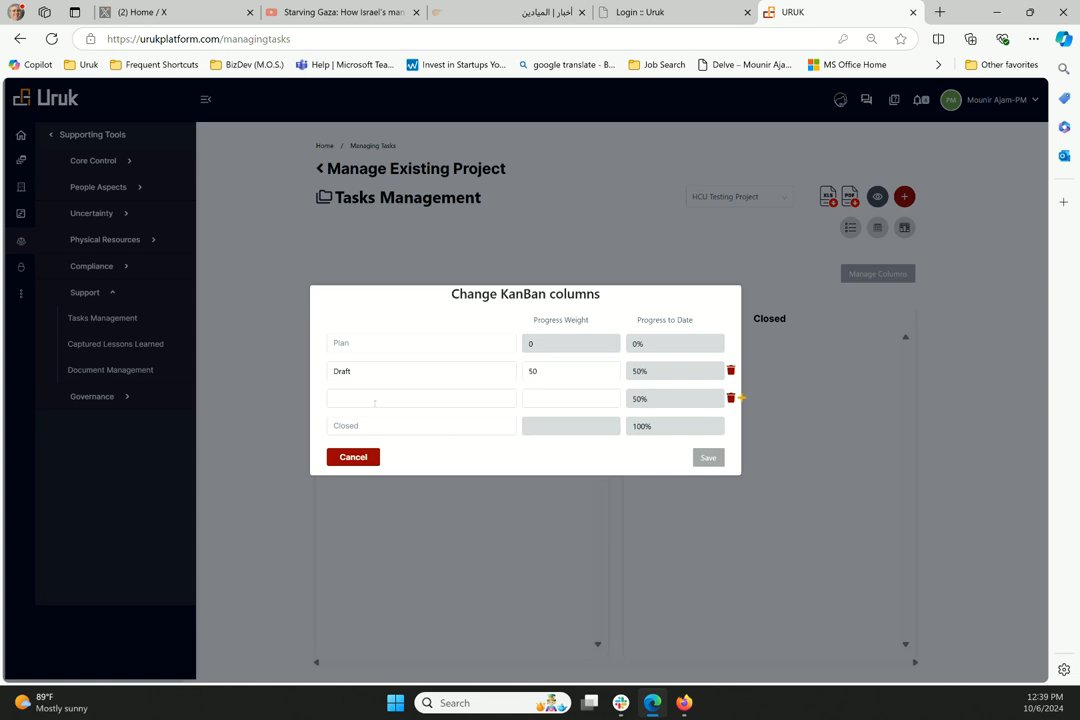
pyautogui.click(420, 398)
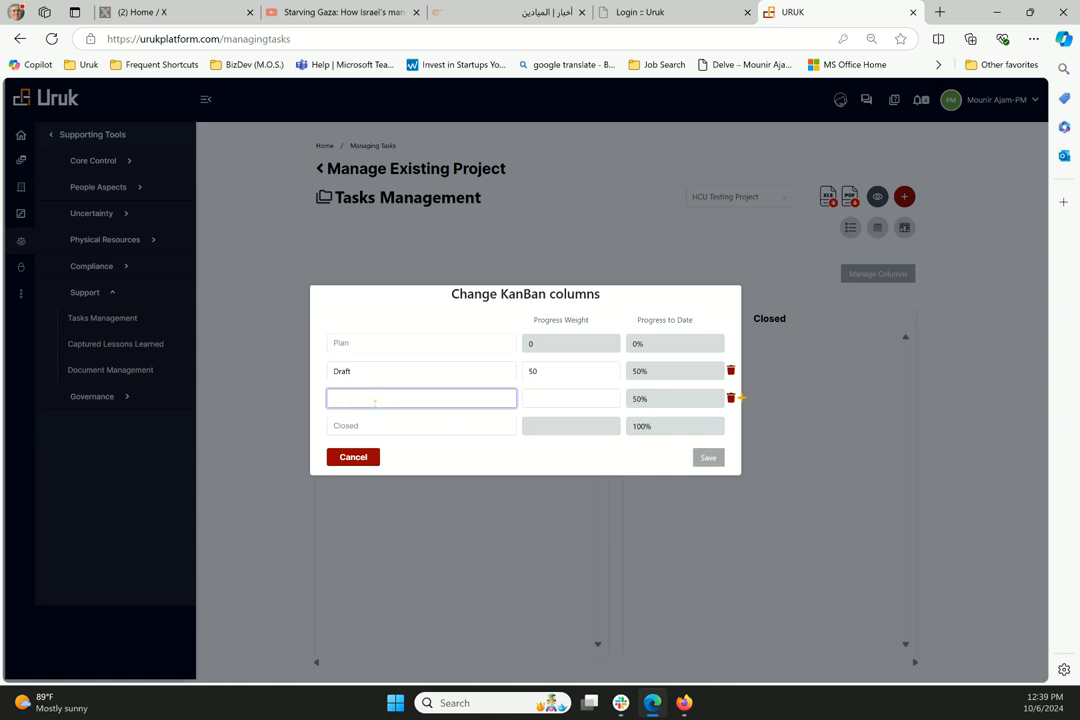
pyautogui.write('Review')
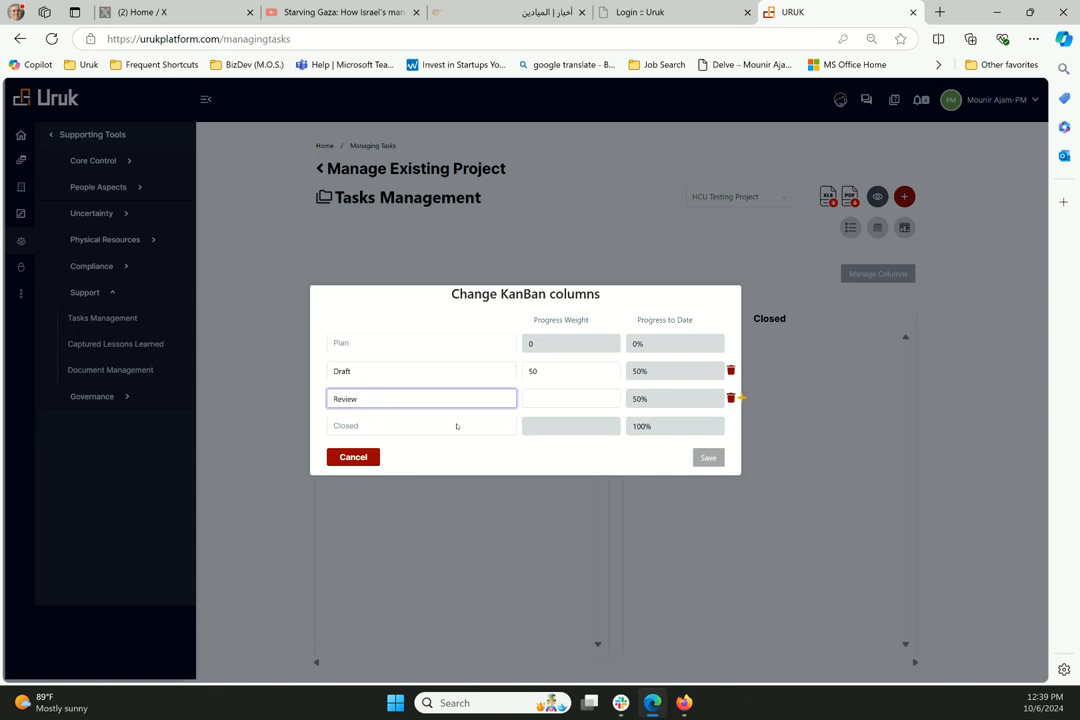
pyautogui.click(570, 398)
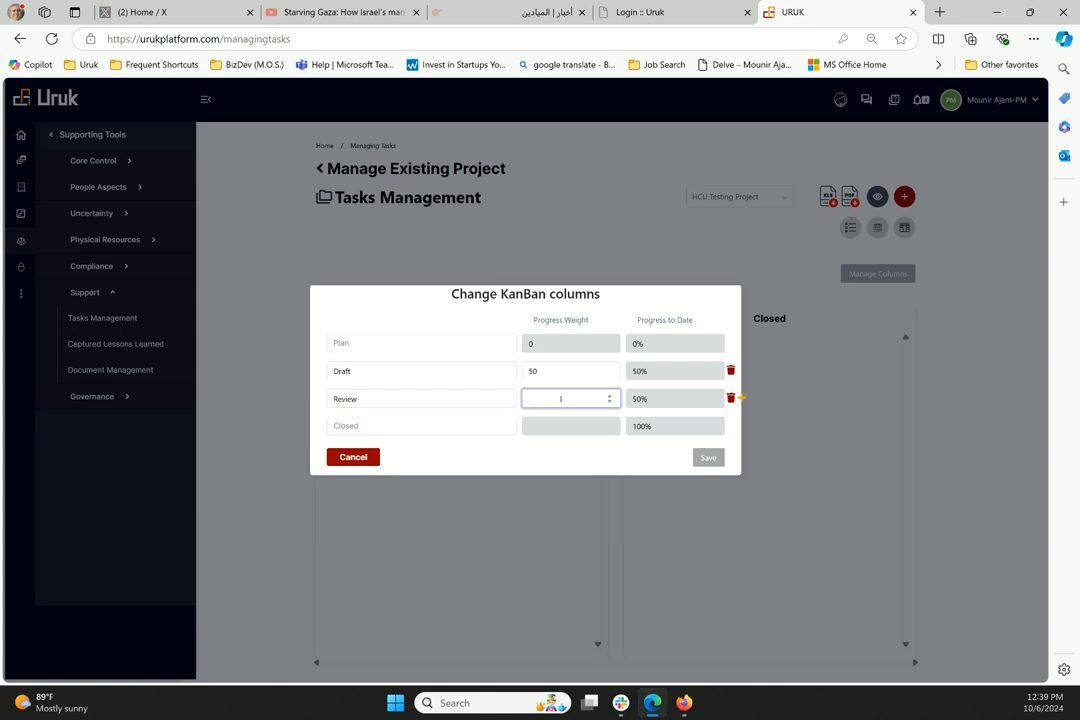
pyautogui.write('25')
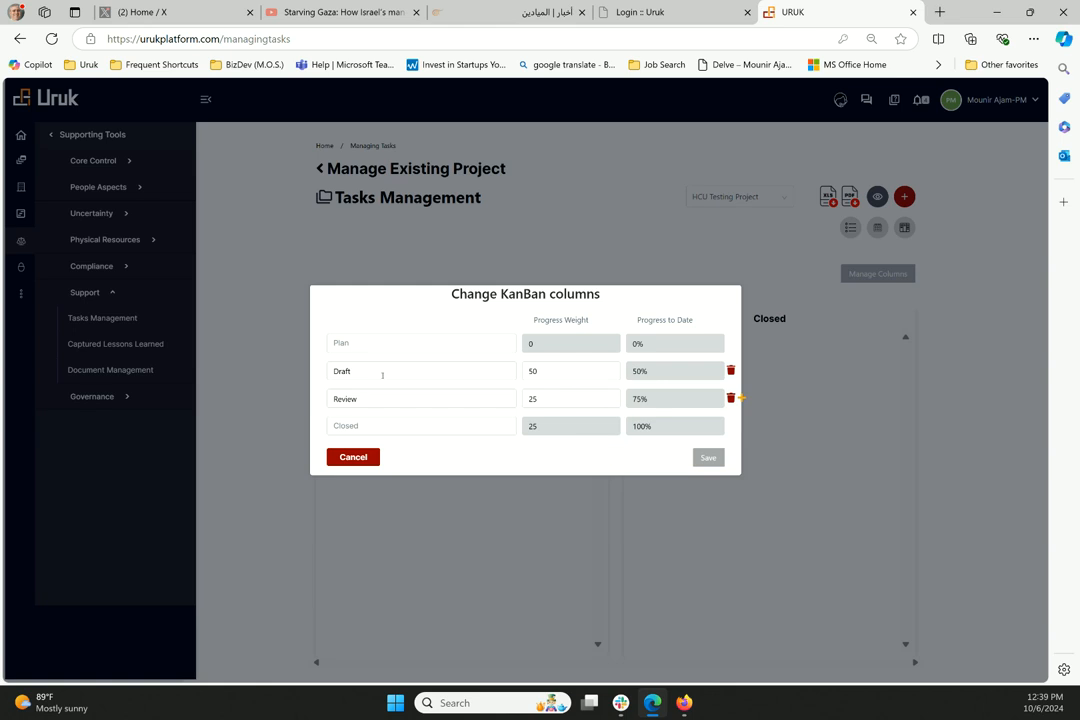
pyautogui.click(708, 457)
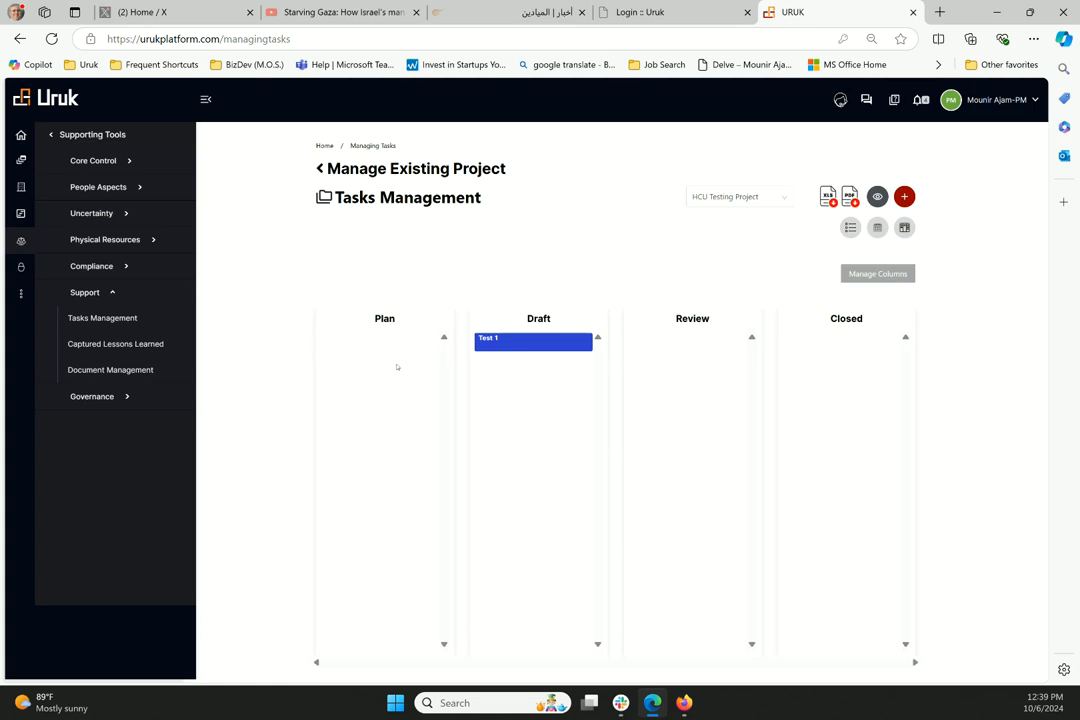
pyautogui.moveTo(497, 358)
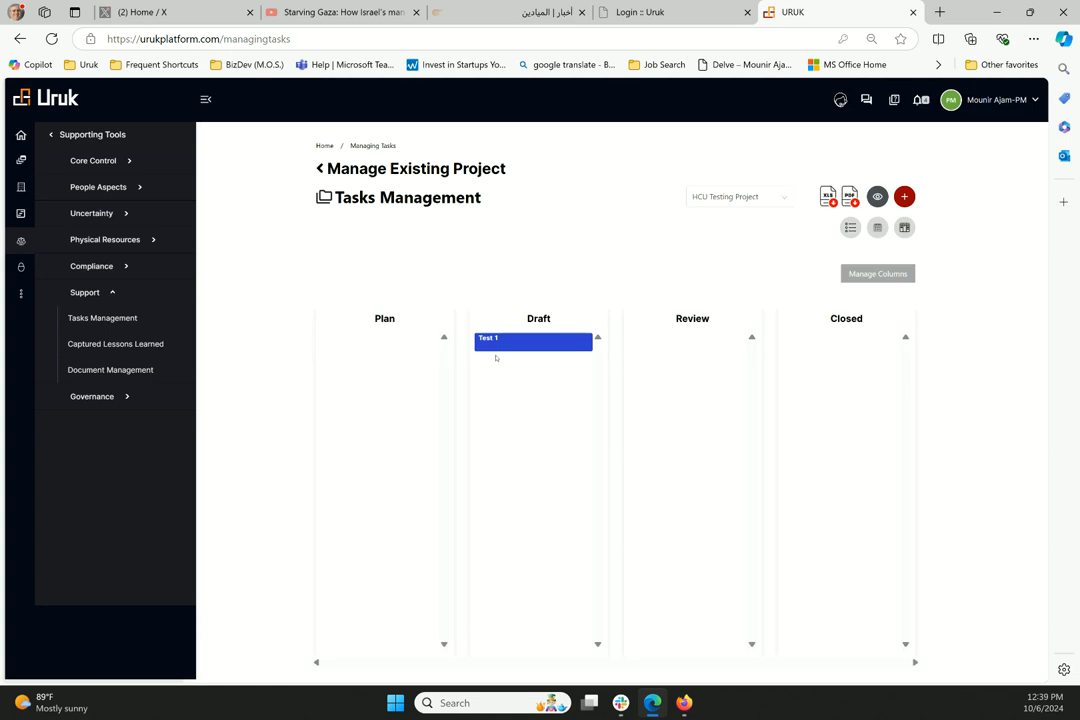
pyautogui.moveTo(547, 362)
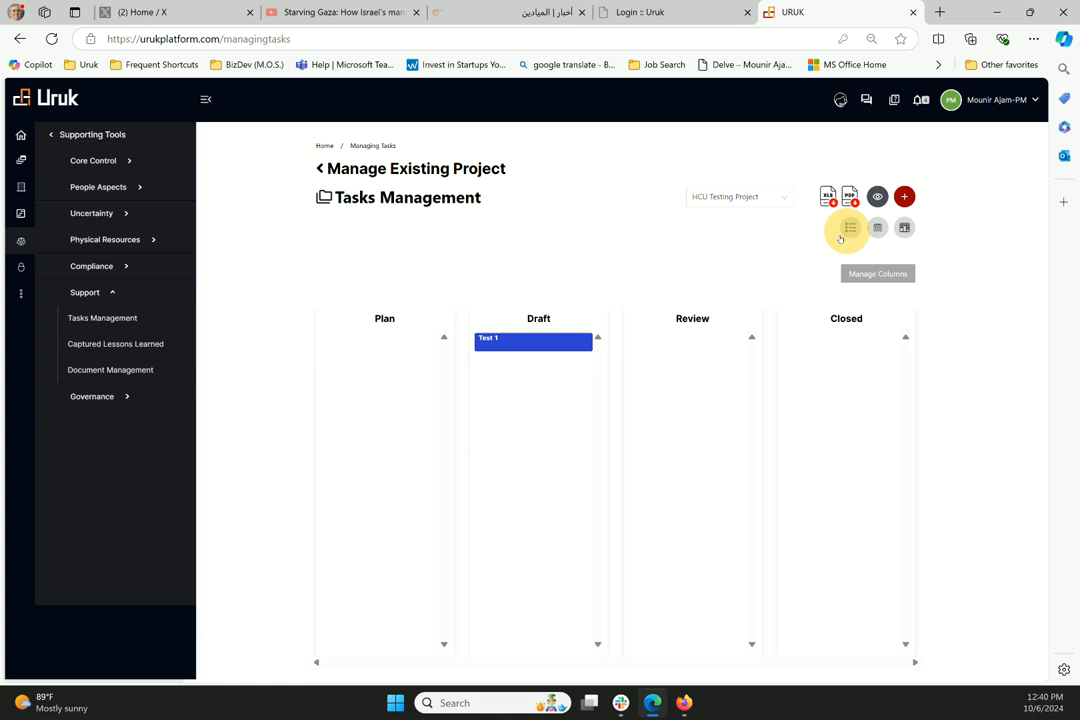
# Drag Test 1 from Draft to Review, then open and cancel Manage Columns.
pyautogui.click(850, 227)
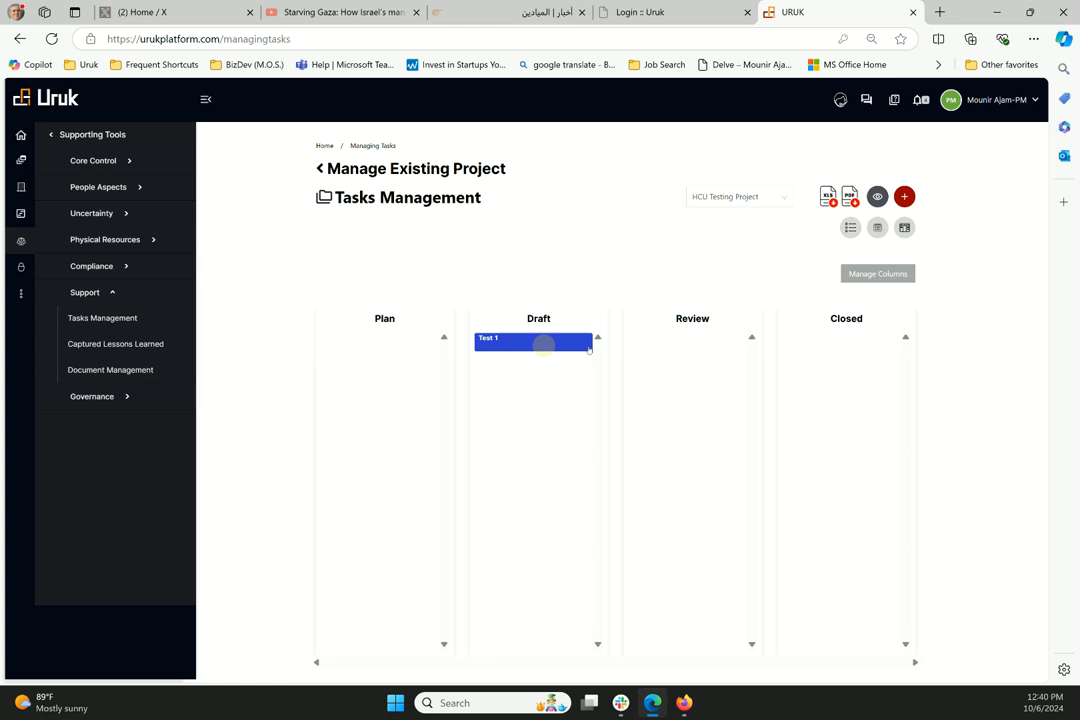
pyautogui.moveTo(532, 342); pyautogui.dragTo(687, 342)
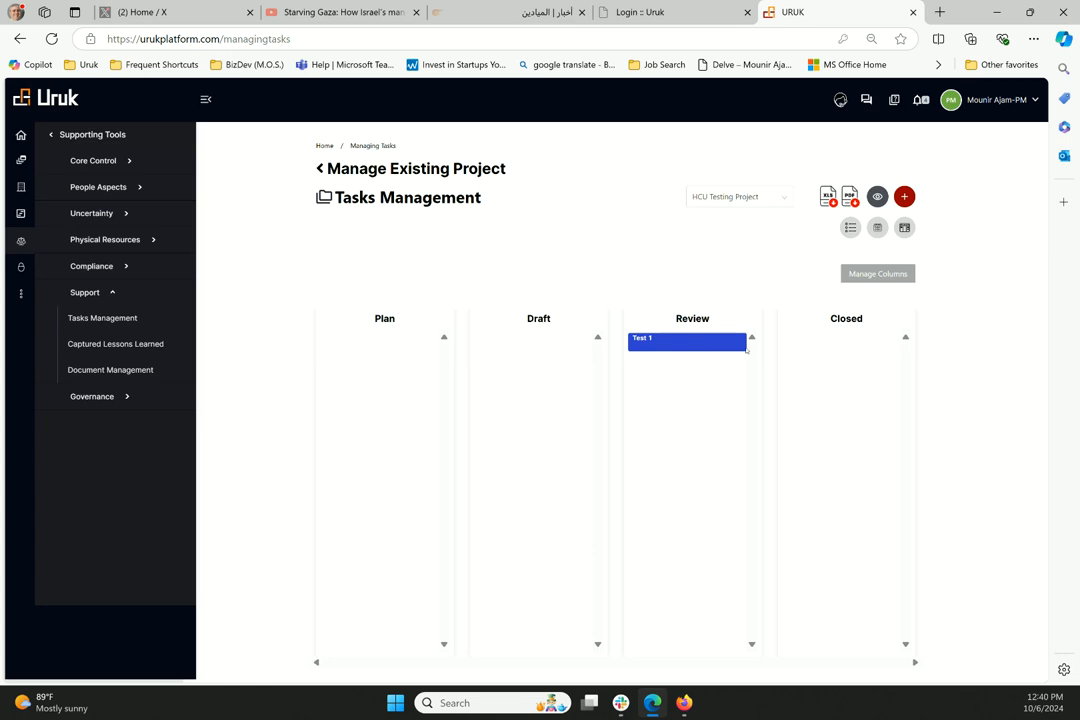
pyautogui.moveTo(759, 325)
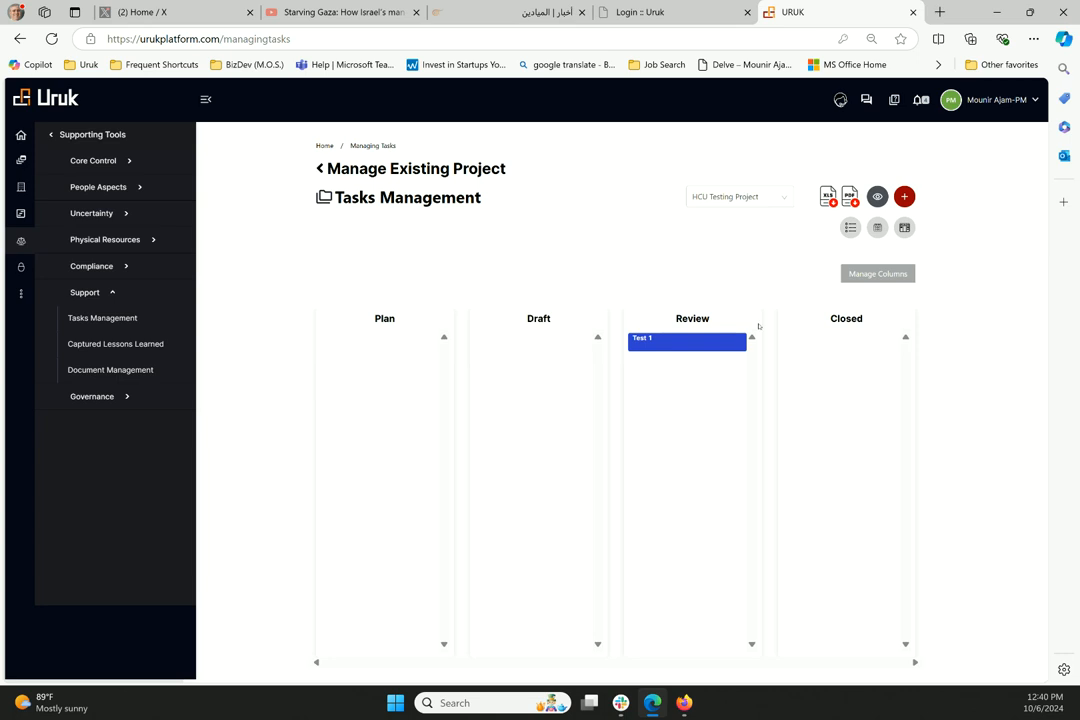
pyautogui.click(877, 273)
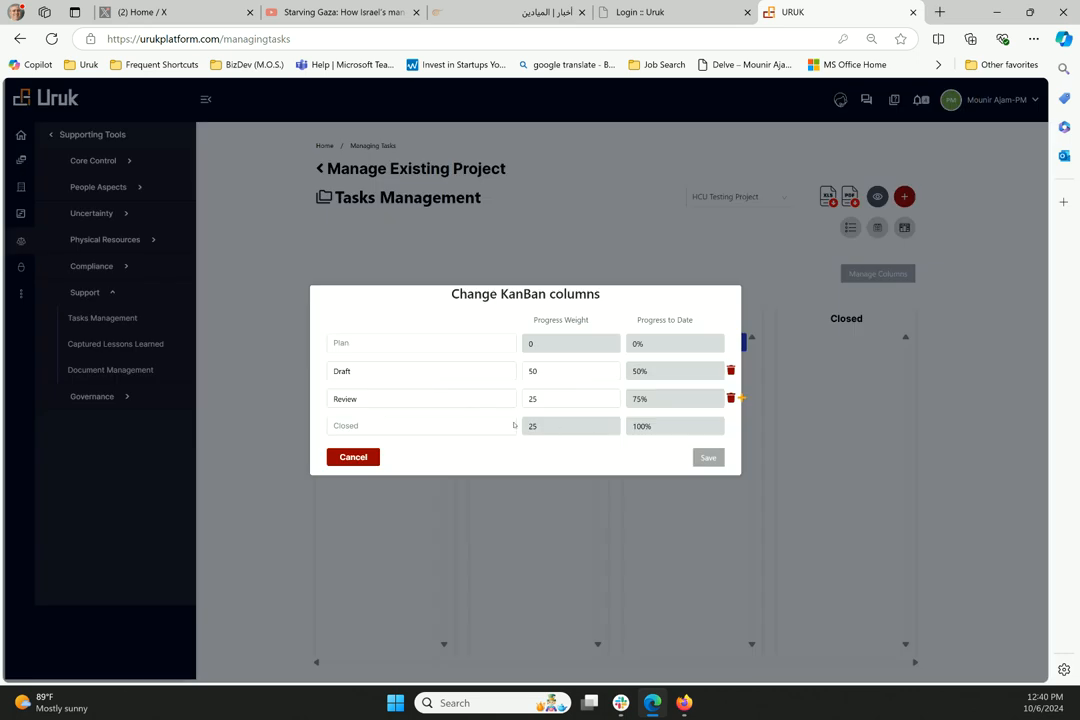
pyautogui.click(708, 457)
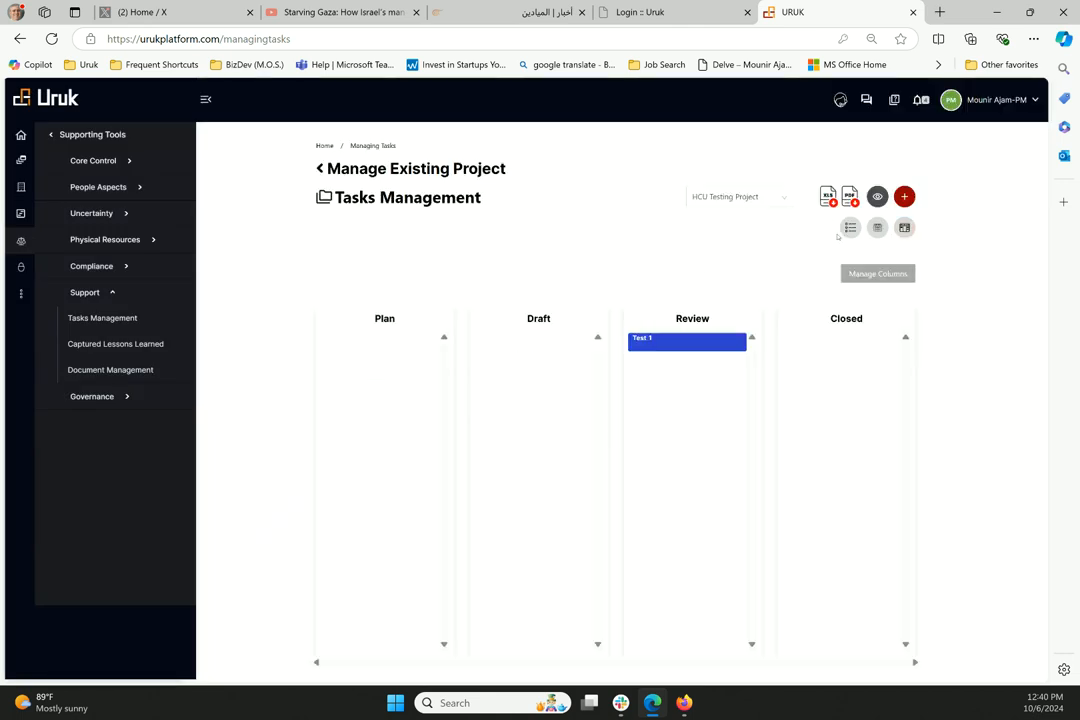
# View Test 1 on the October 2024 calendar, return to Kanban, and drag it into Plan.
pyautogui.click(849, 227)
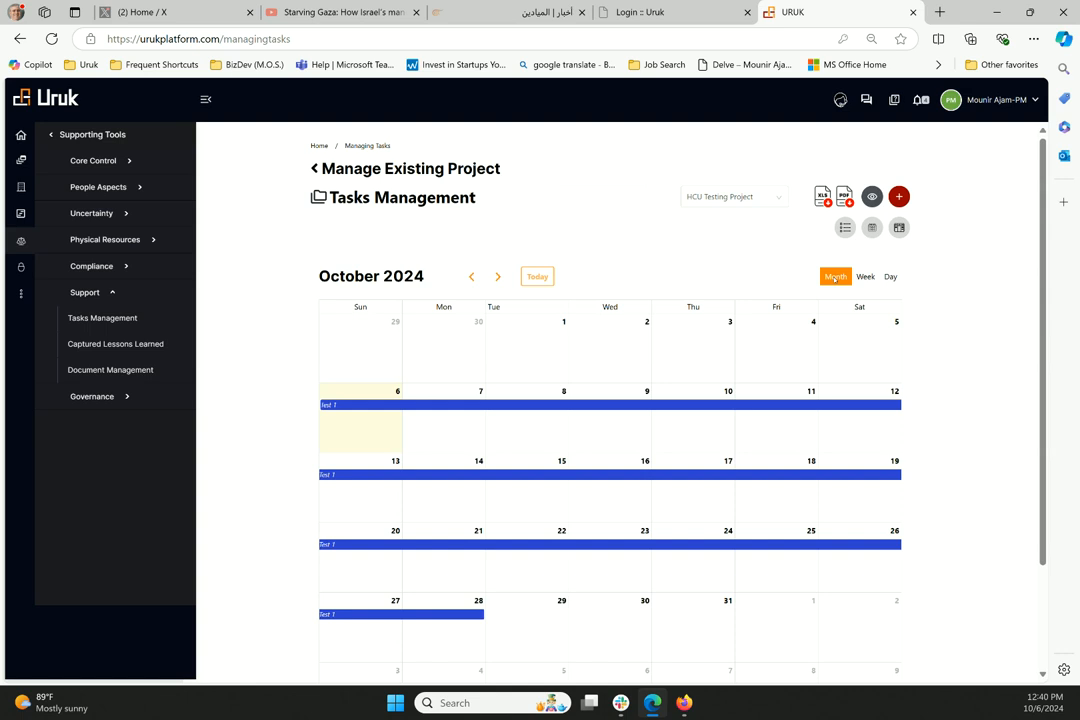
pyautogui.moveTo(790, 323)
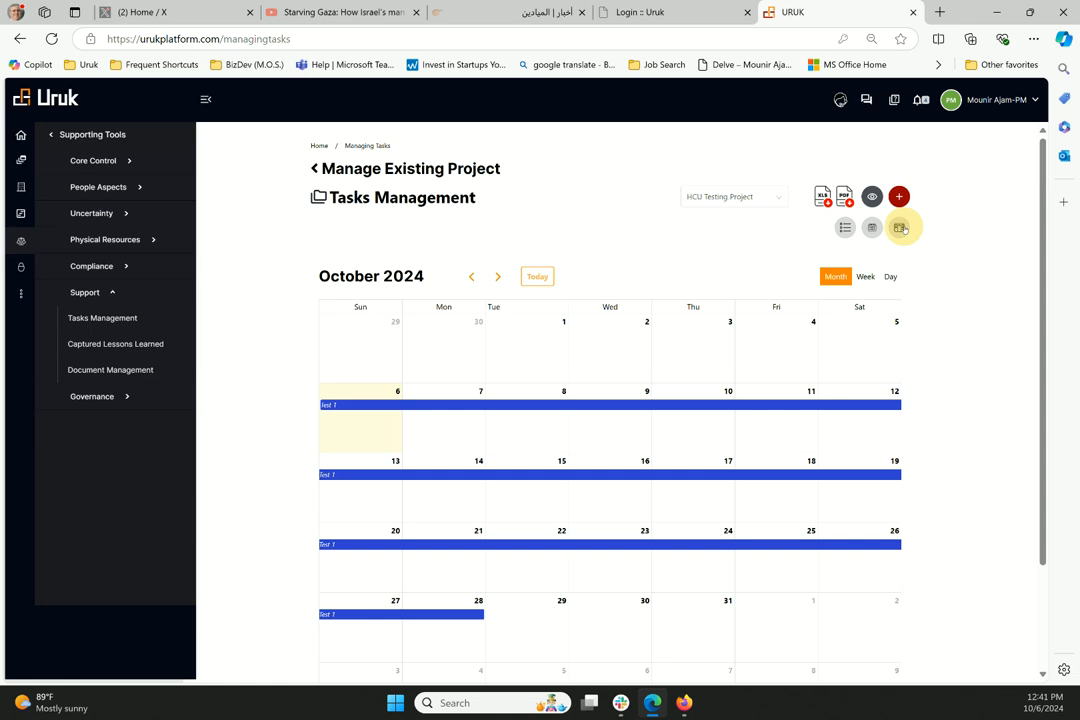
pyautogui.click(900, 227)
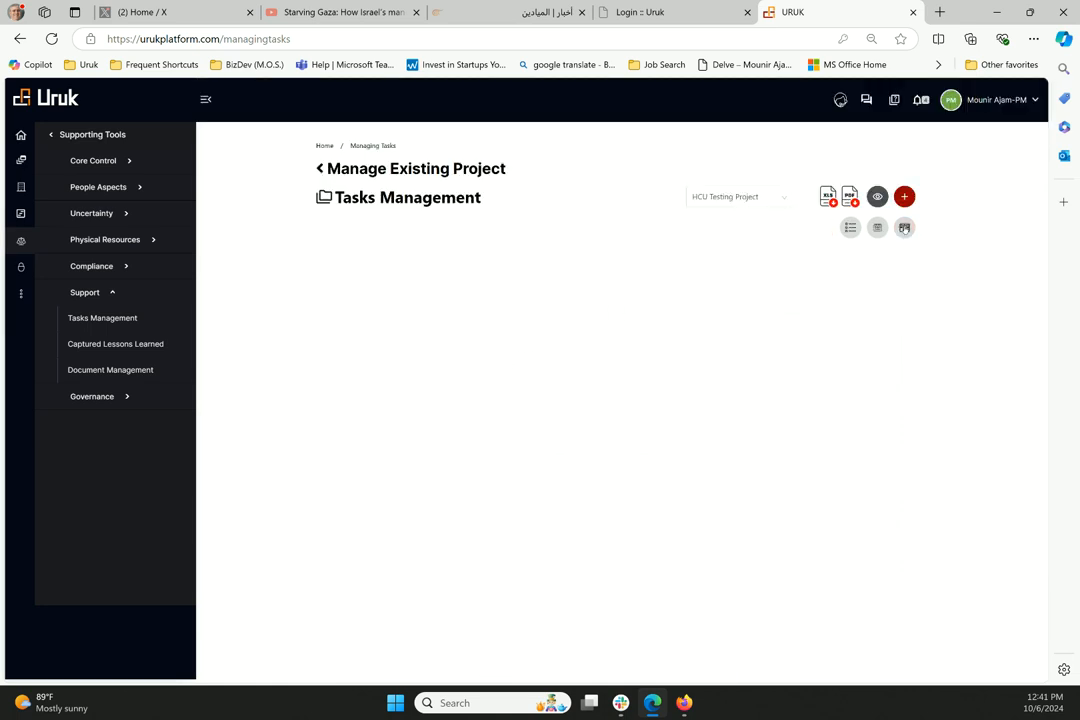
pyautogui.click(904, 227)
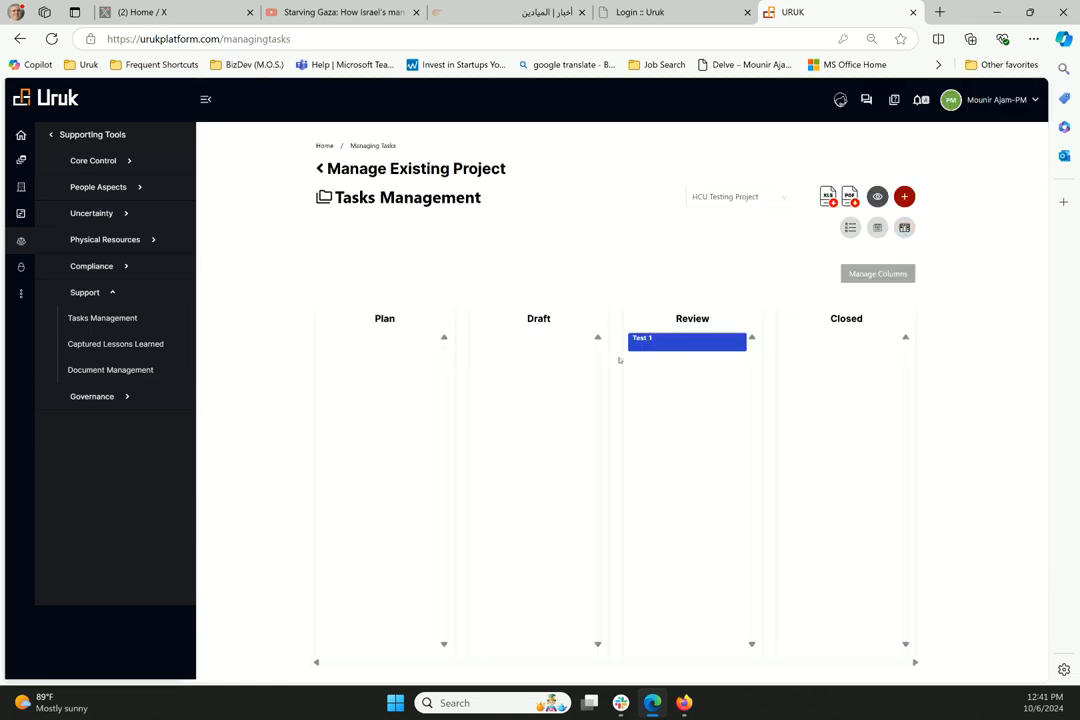
pyautogui.moveTo(686, 341); pyautogui.dragTo(378, 341)
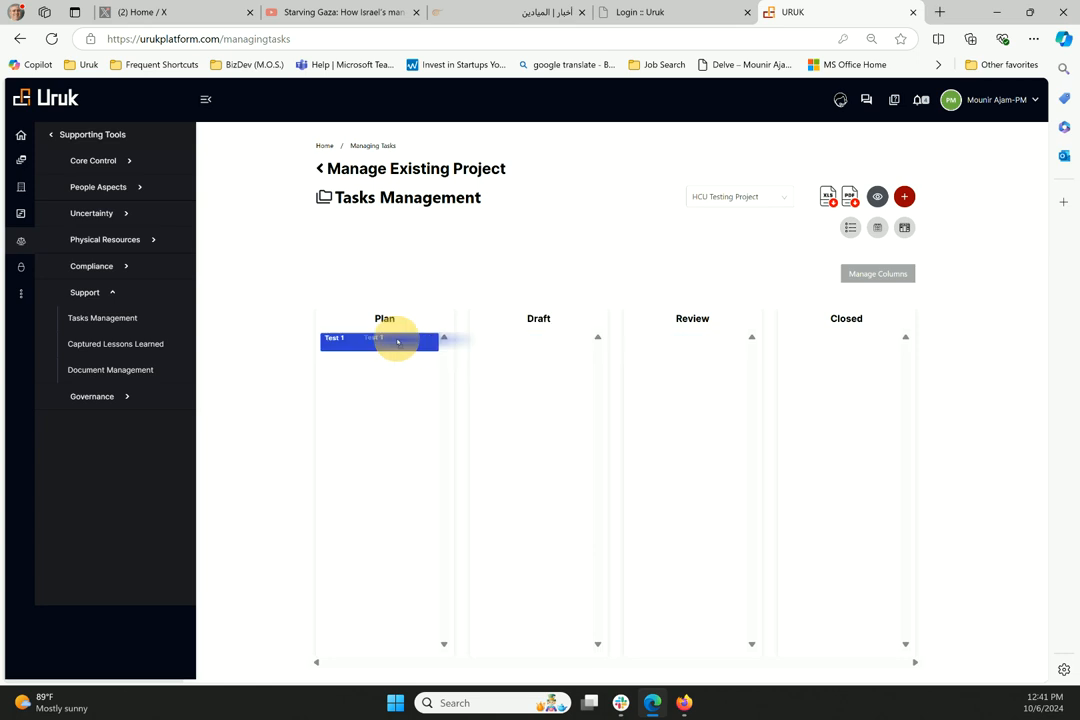